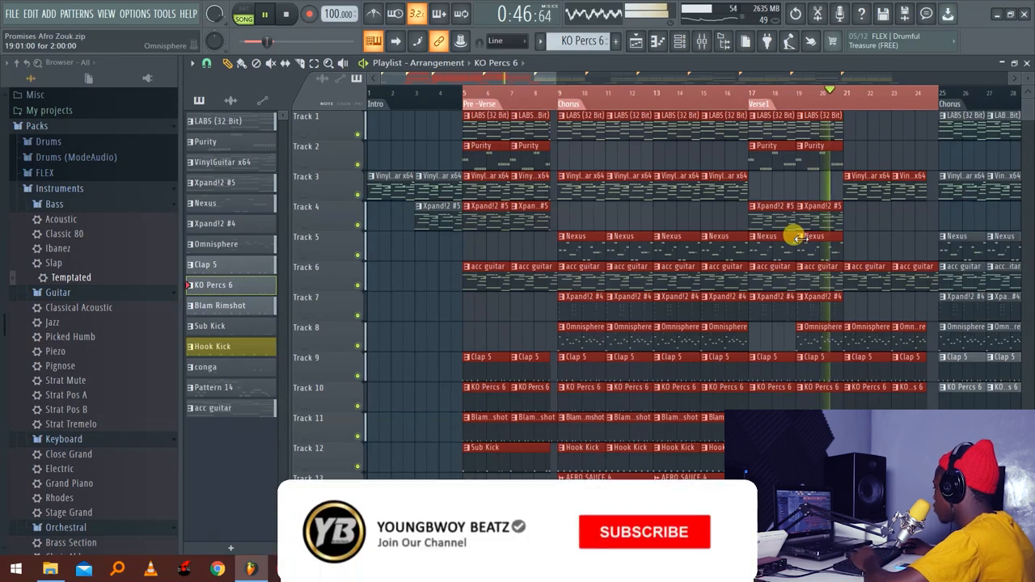
Switch from the playlist arrangement to the mixer with the channel rack visible
click(644, 530)
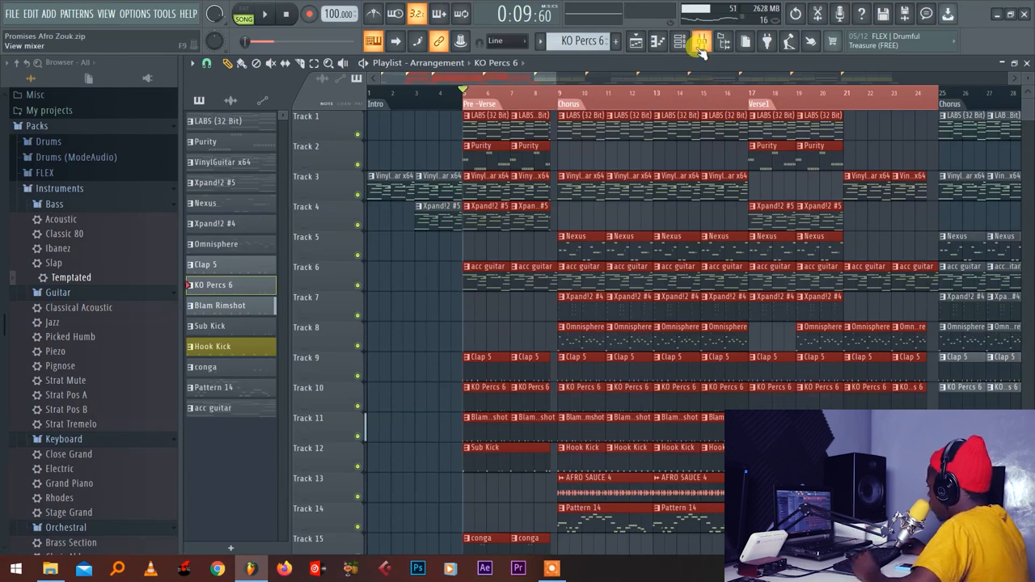
click(701, 42)
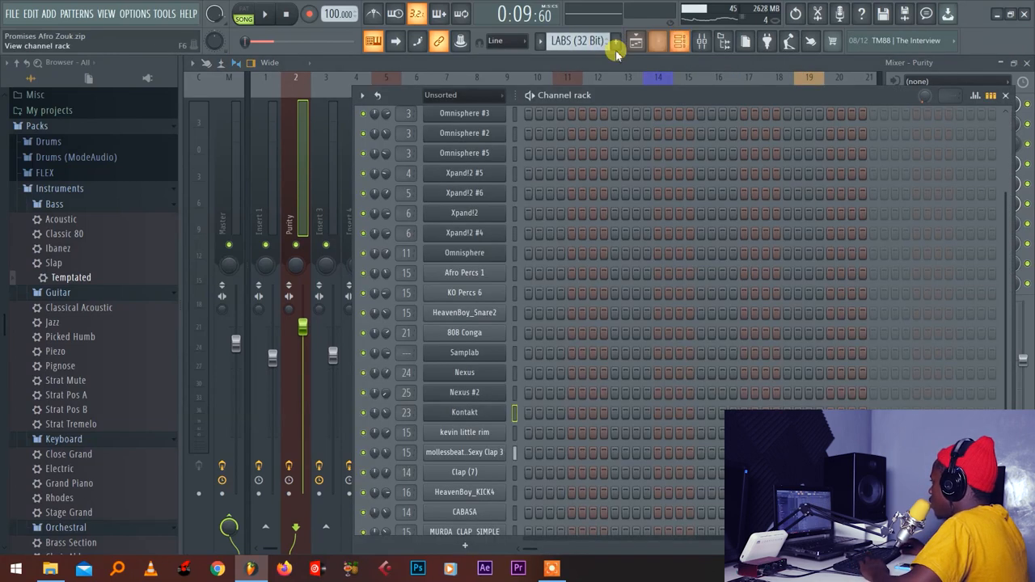
Pull down the lowest band of Insert 1's Fruity parametric EQ 2 to cut the low end
click(243, 13)
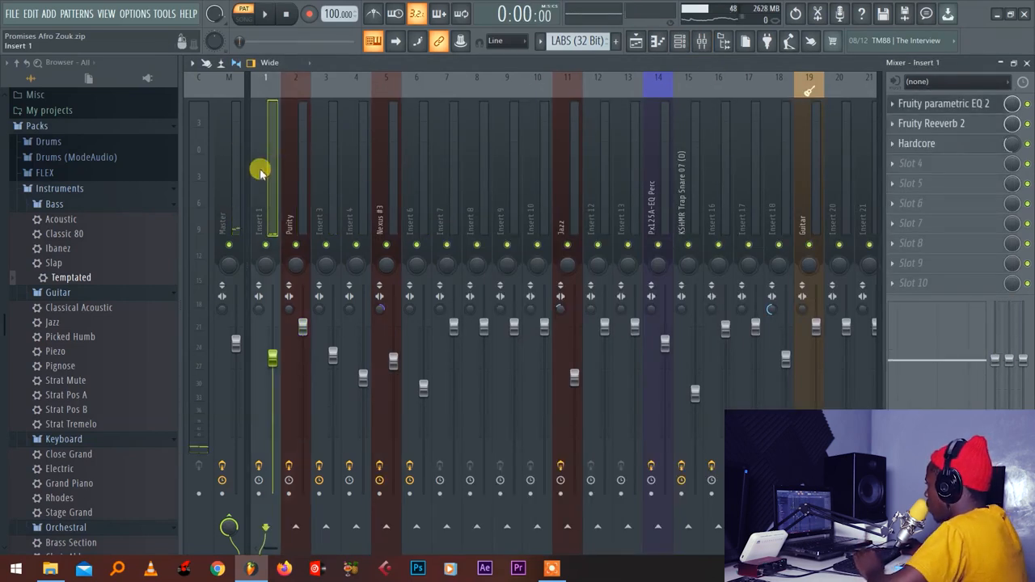
click(945, 104)
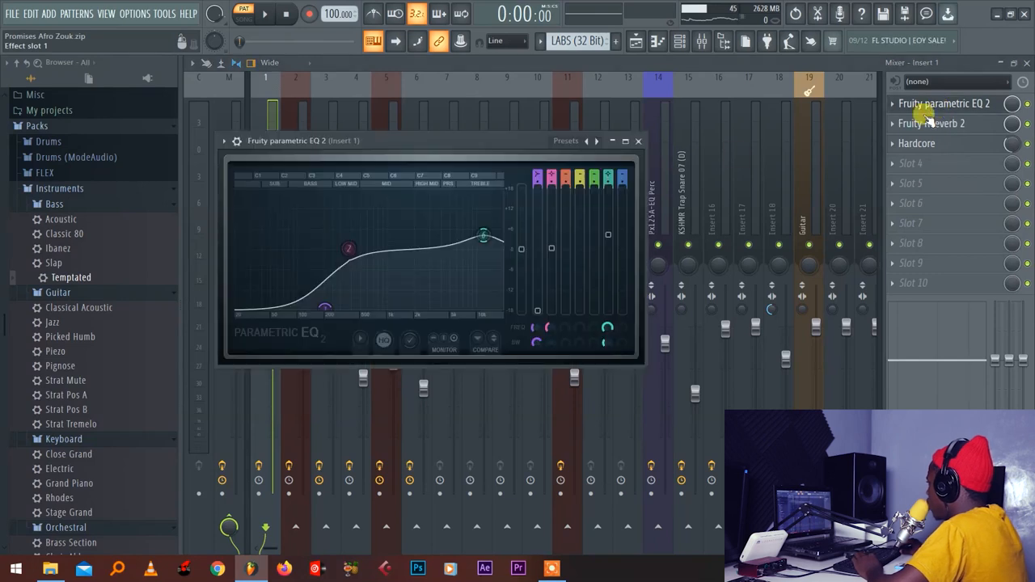
click(243, 230)
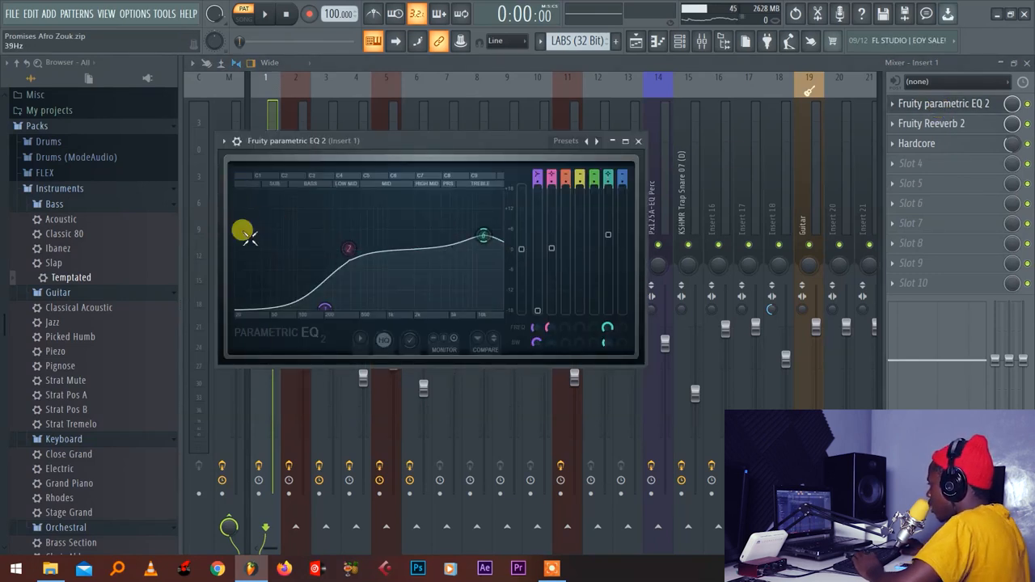
drag(242, 230, 224, 259)
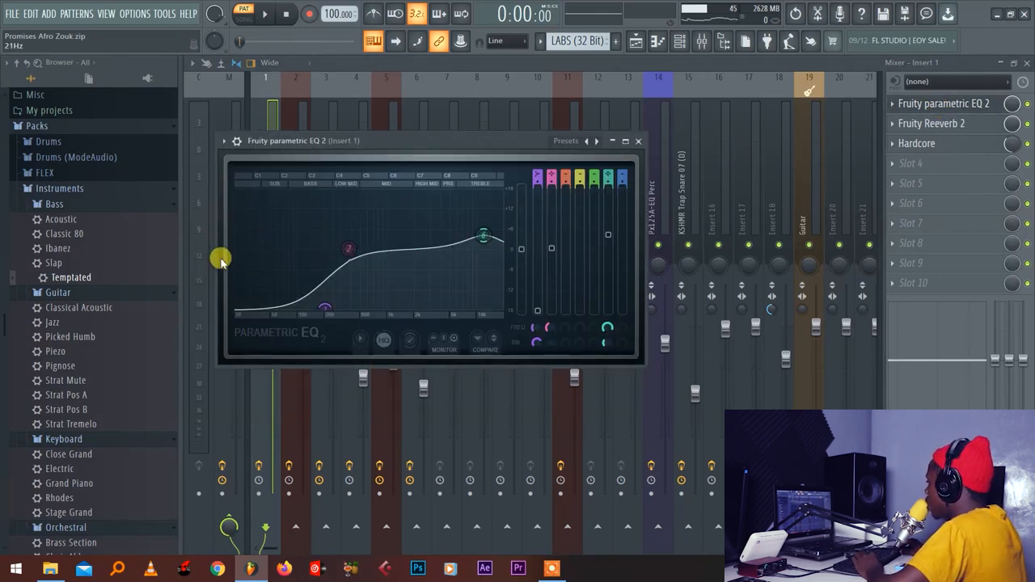
drag(220, 257, 272, 267)
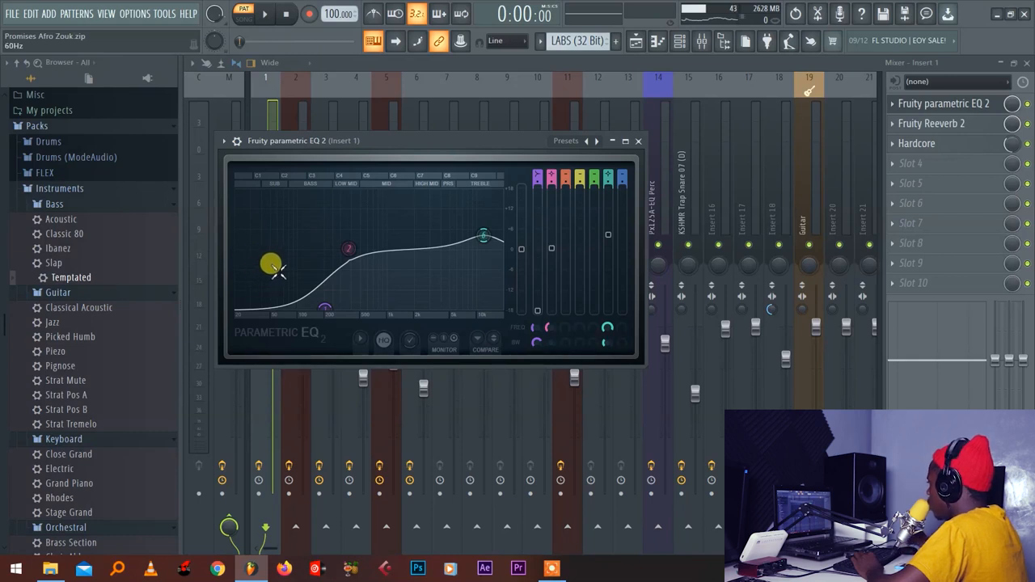
drag(272, 262, 265, 277)
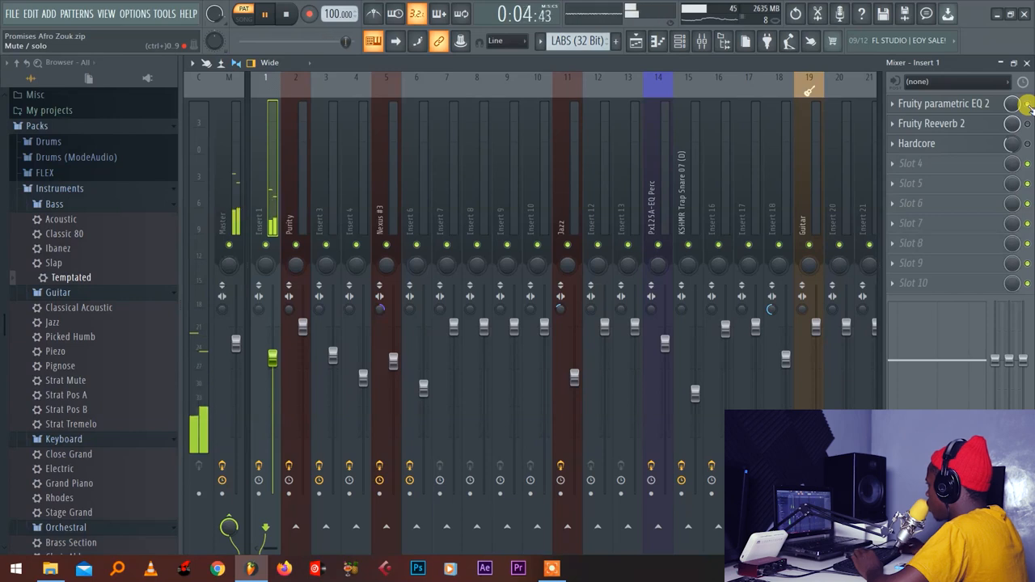
Compare the EQ bypassed, then adjust the Fruity Reeverb 2 wet level on Insert 1
click(945, 103)
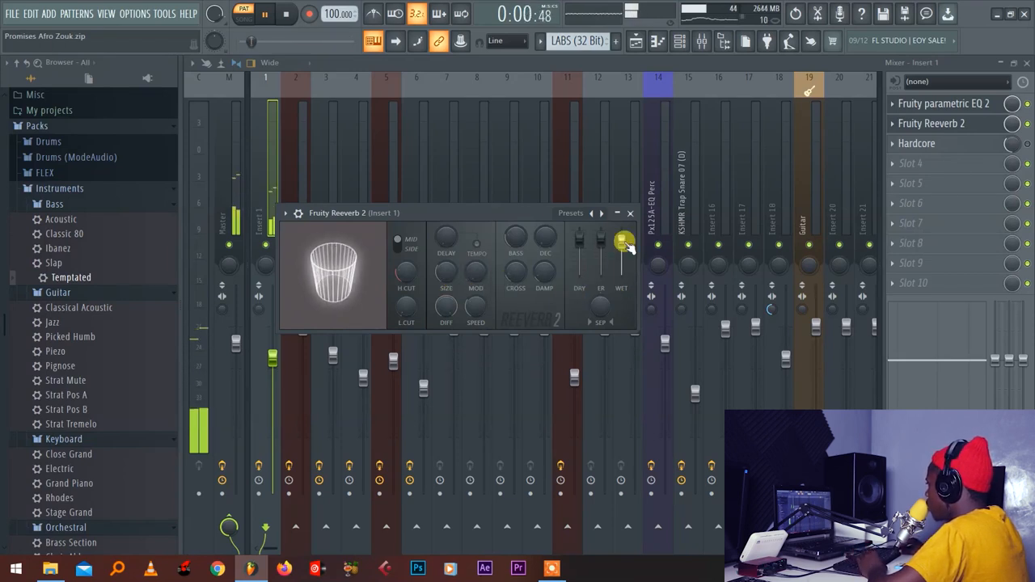
drag(622, 240, 621, 259)
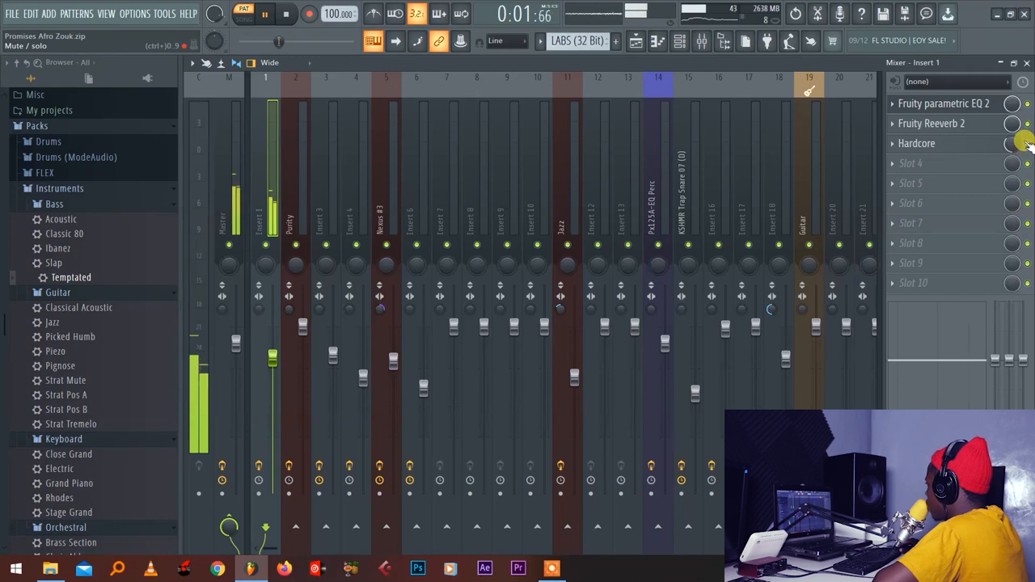
Audition the Hardcore effect chain on Insert 1 and close its window again
click(917, 142)
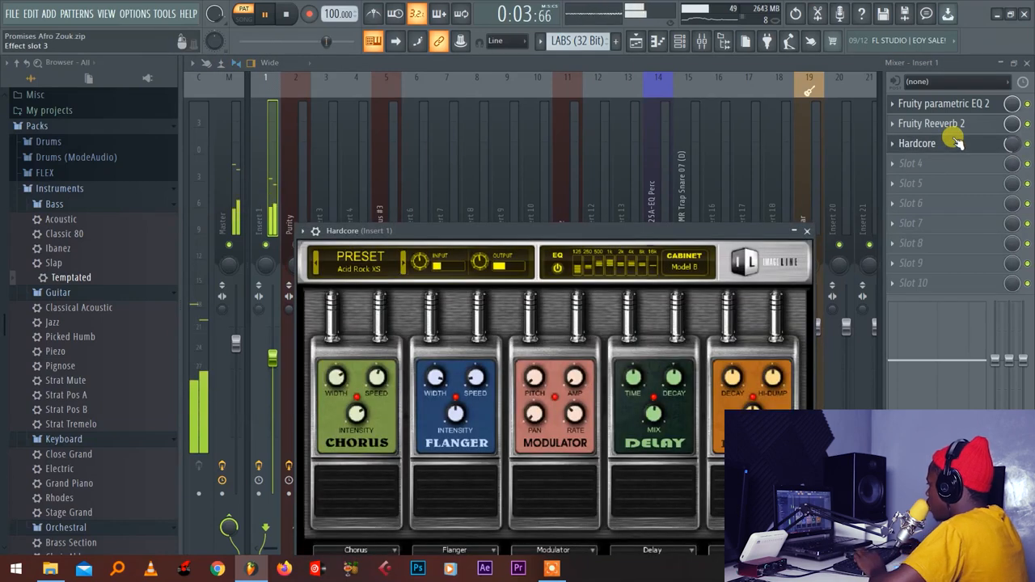
click(265, 13)
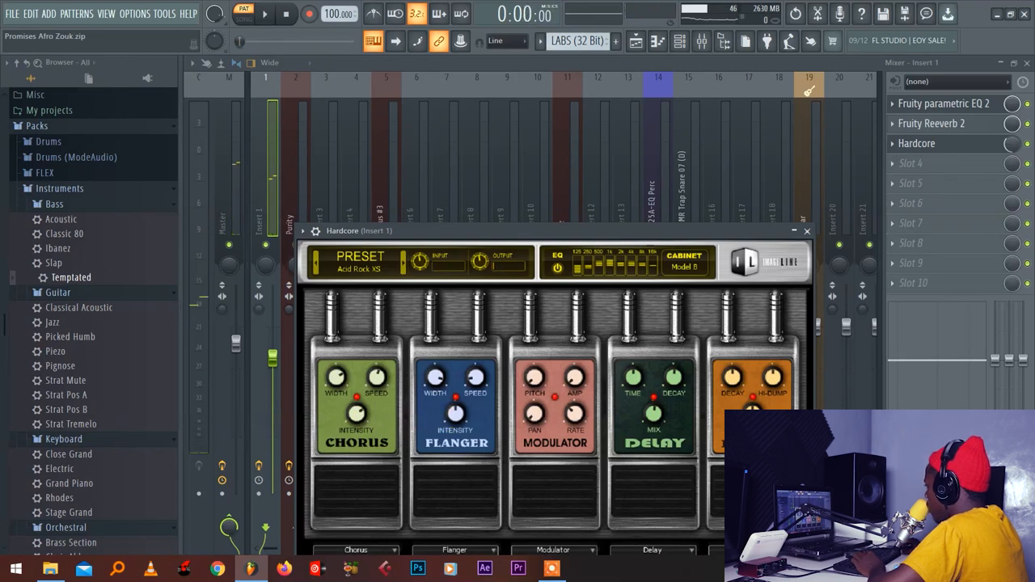
click(265, 13)
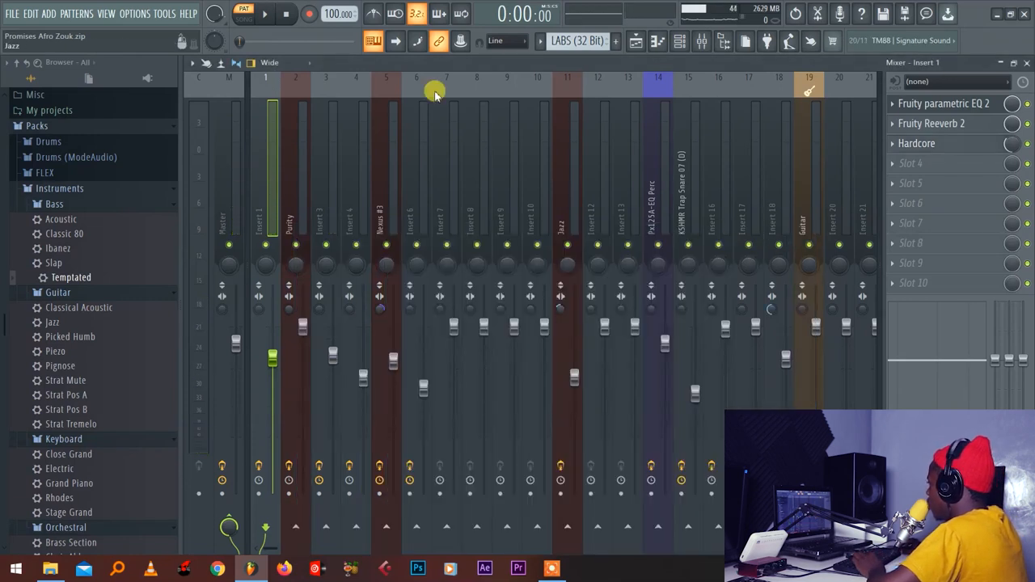
Move the low bands of the first parametric EQ on the Purity track
click(266, 13)
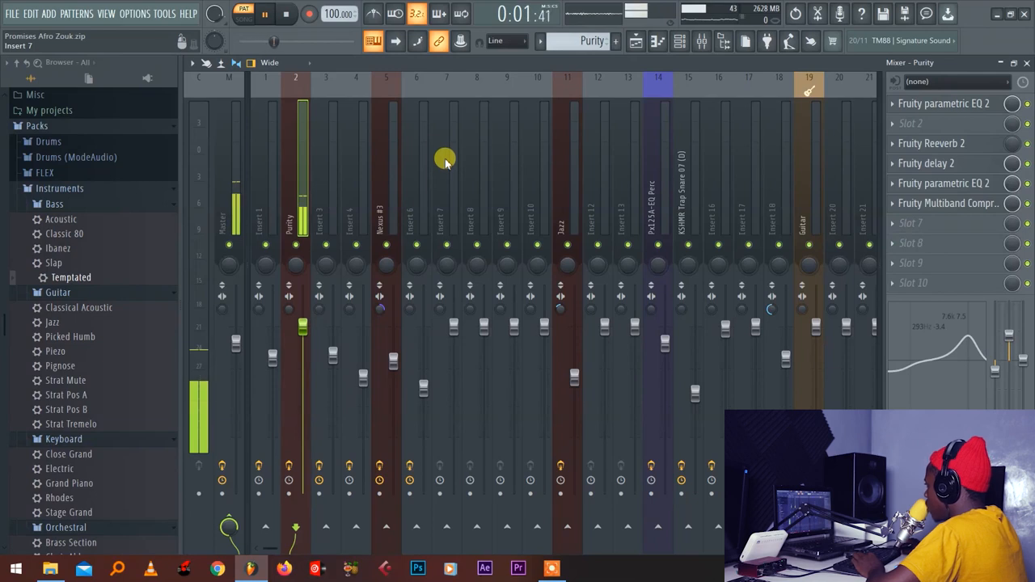
click(945, 103)
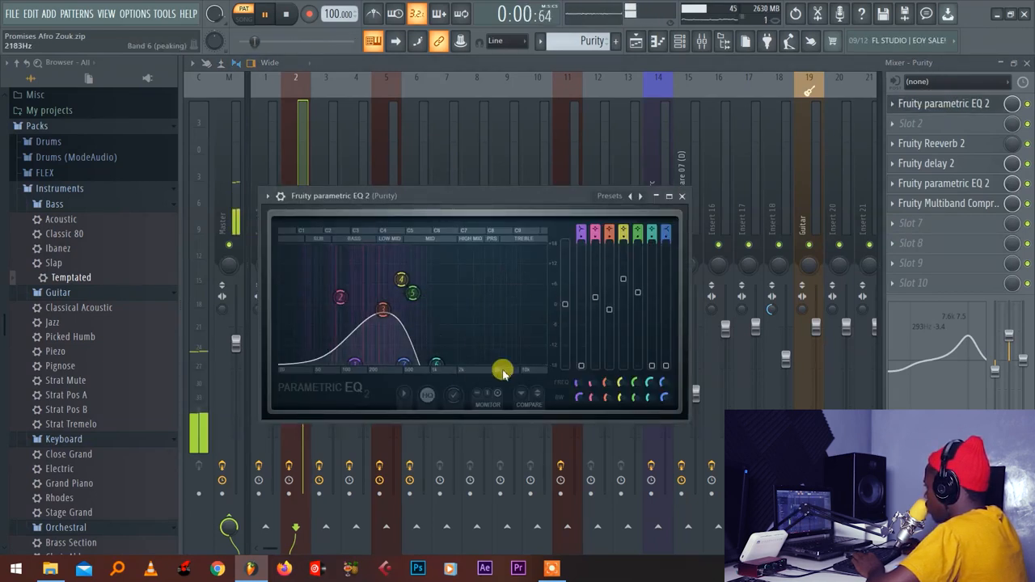
drag(501, 369, 401, 356)
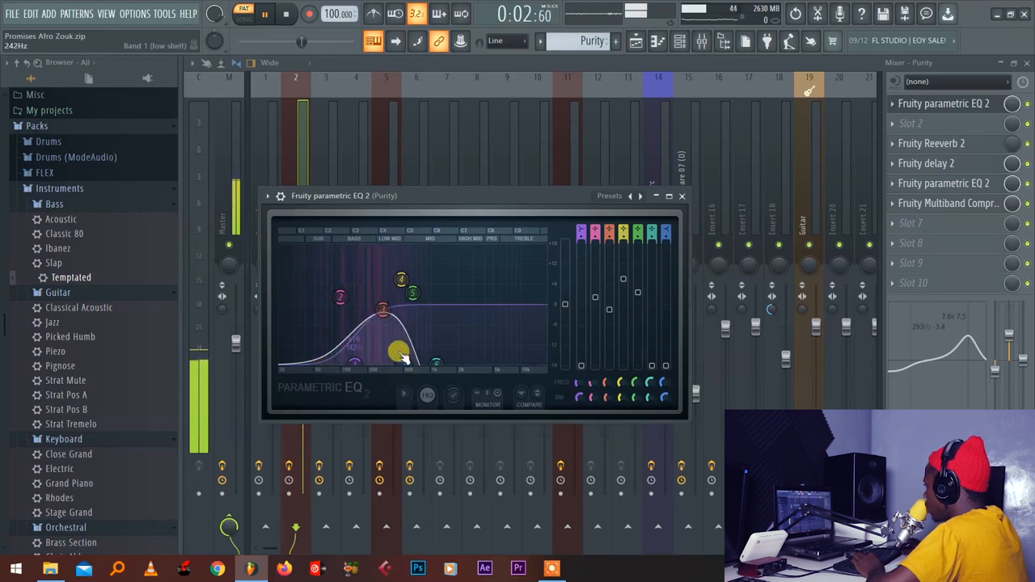
drag(405, 355, 376, 349)
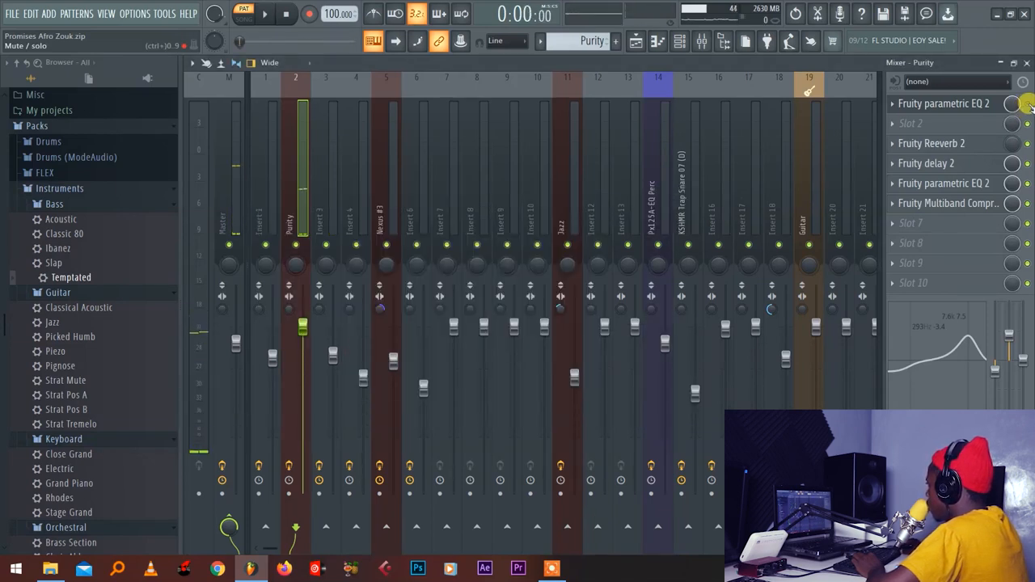
Cut the lowest band and raise a low-mid band on Purity's second parametric EQ
right_click(932, 142)
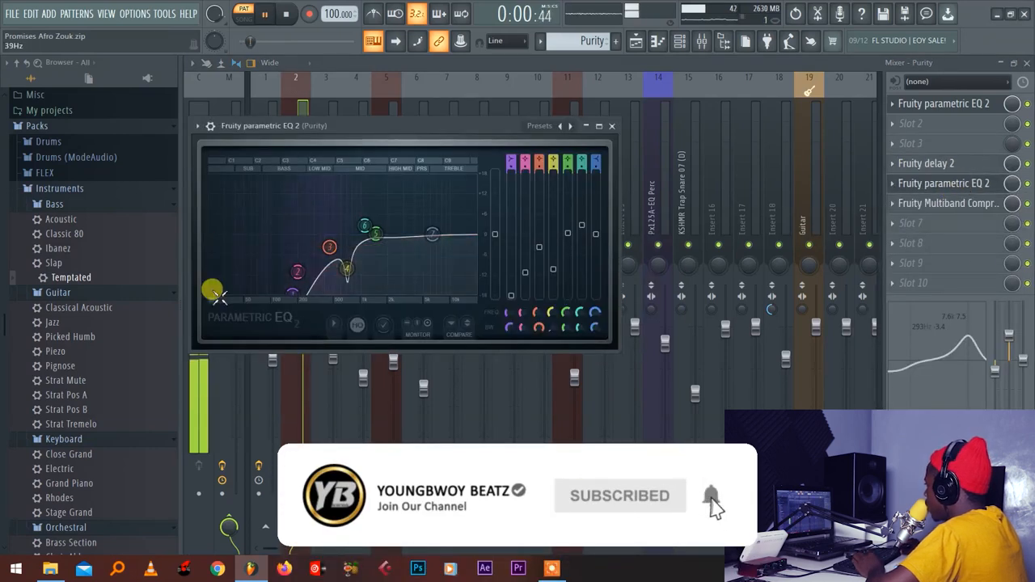
drag(212, 291, 284, 233)
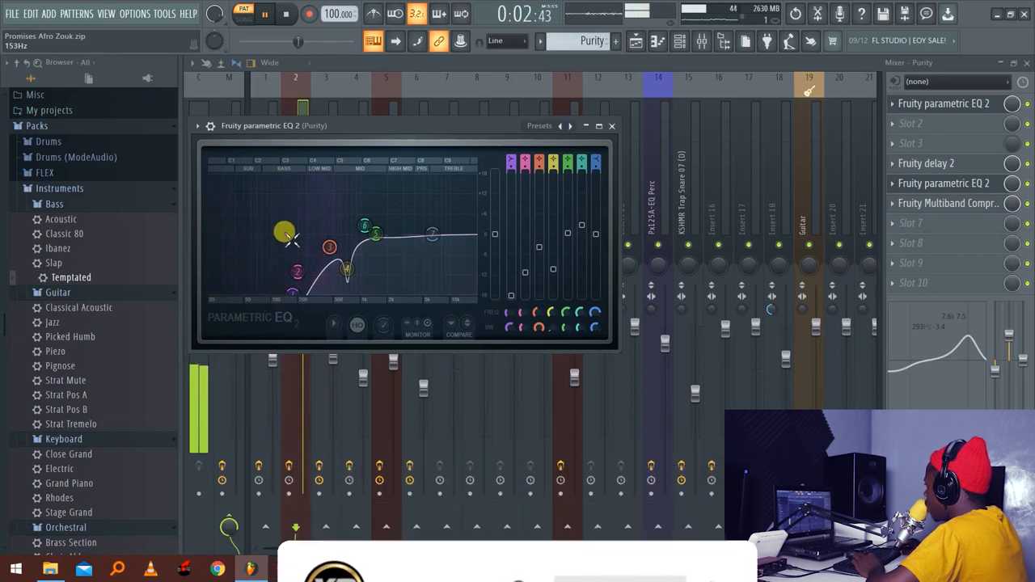
drag(285, 233, 300, 267)
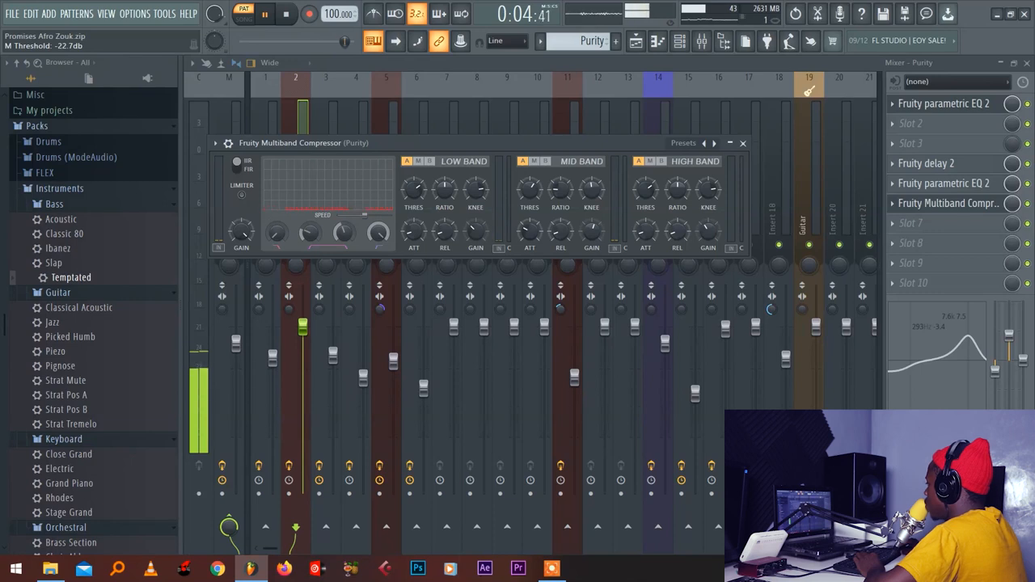
Lower the Purity multiband compressor's master threshold to about -22.7 dB and close it
drag(585, 194, 586, 193)
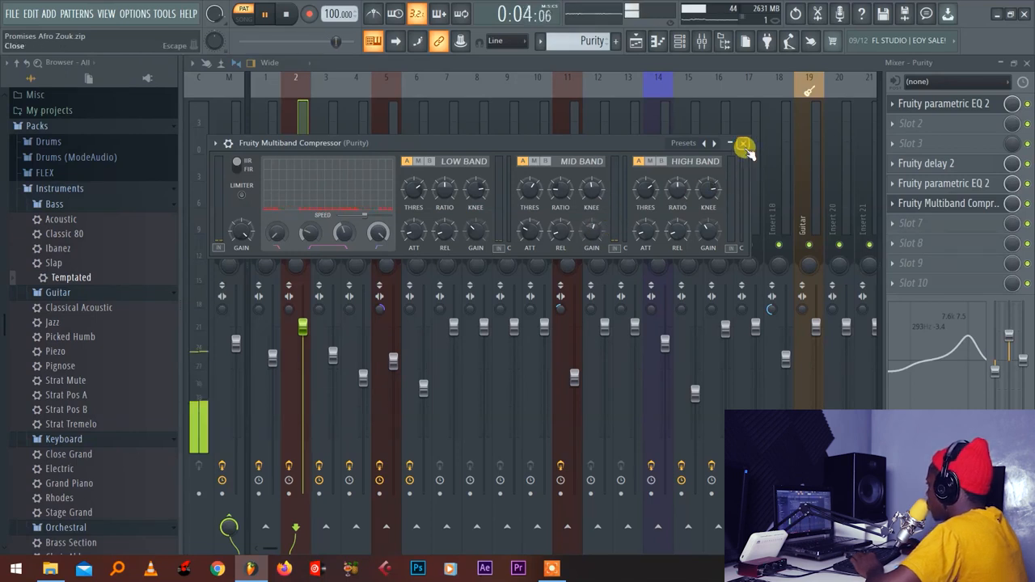
click(743, 144)
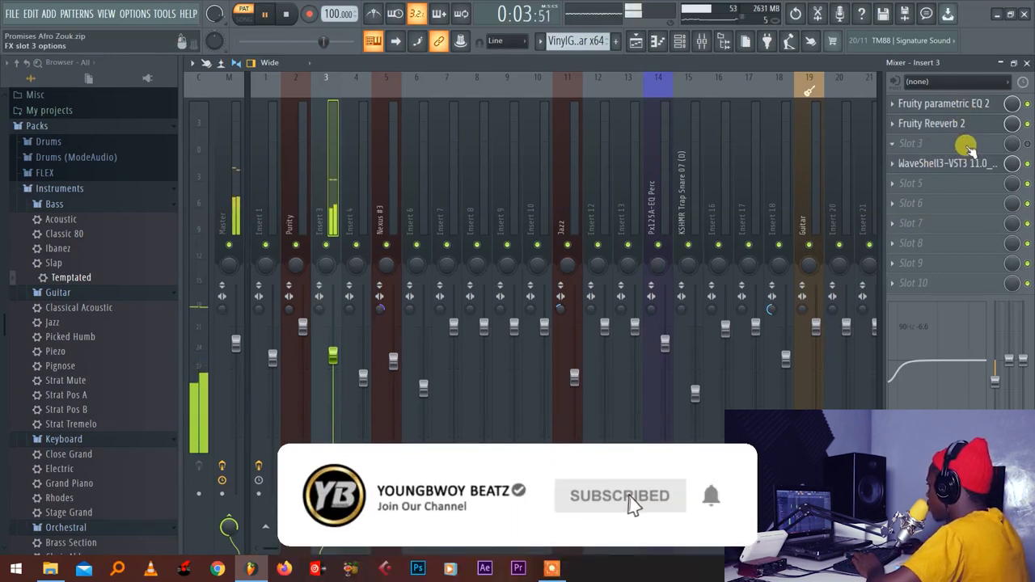
Raise the Pusher's Magic amount to about 72 and adjust its Stereo Image on Insert 3
click(947, 163)
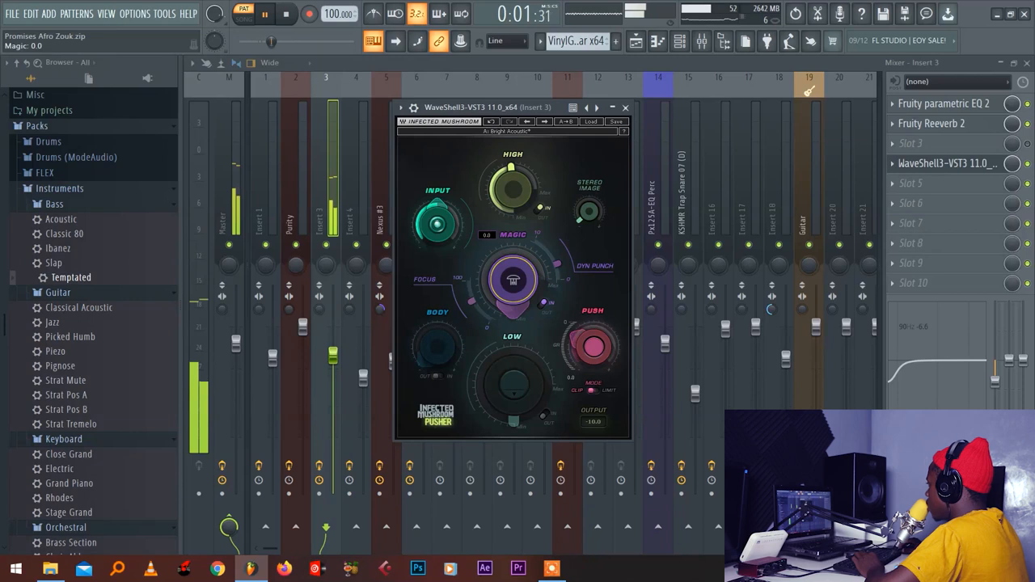
drag(513, 278, 513, 259)
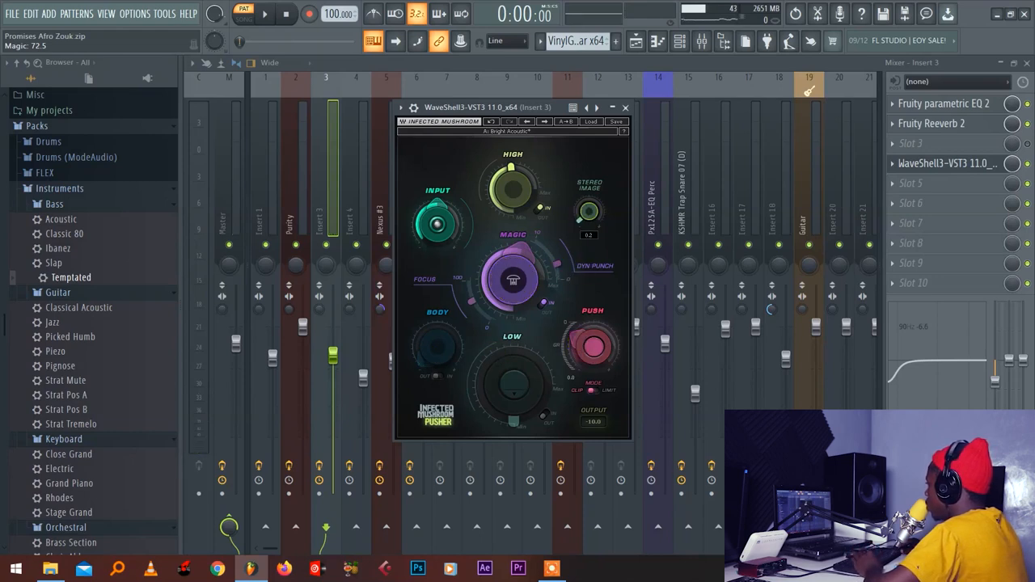
drag(589, 212, 589, 186)
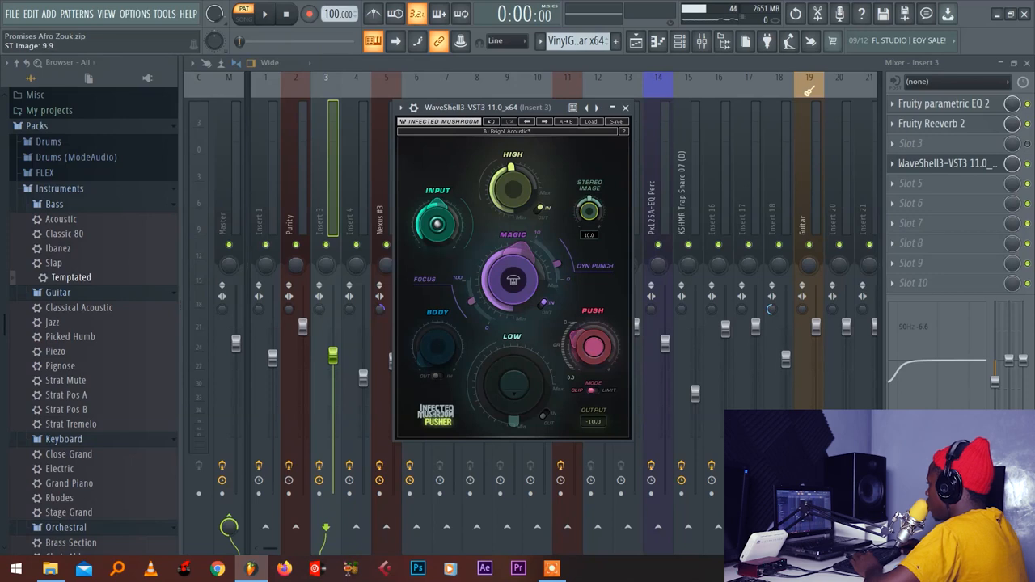
drag(589, 211, 589, 190)
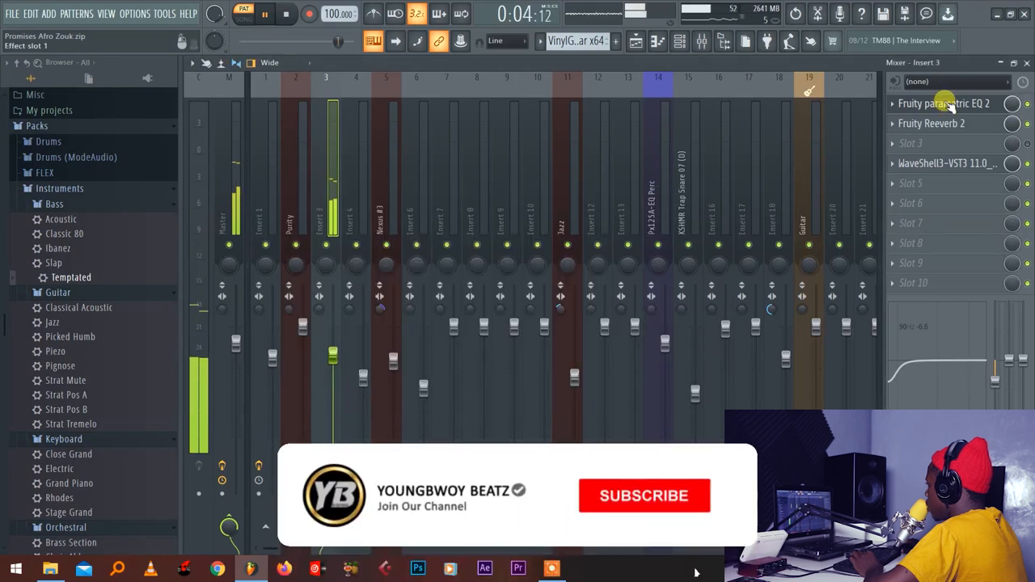
click(945, 103)
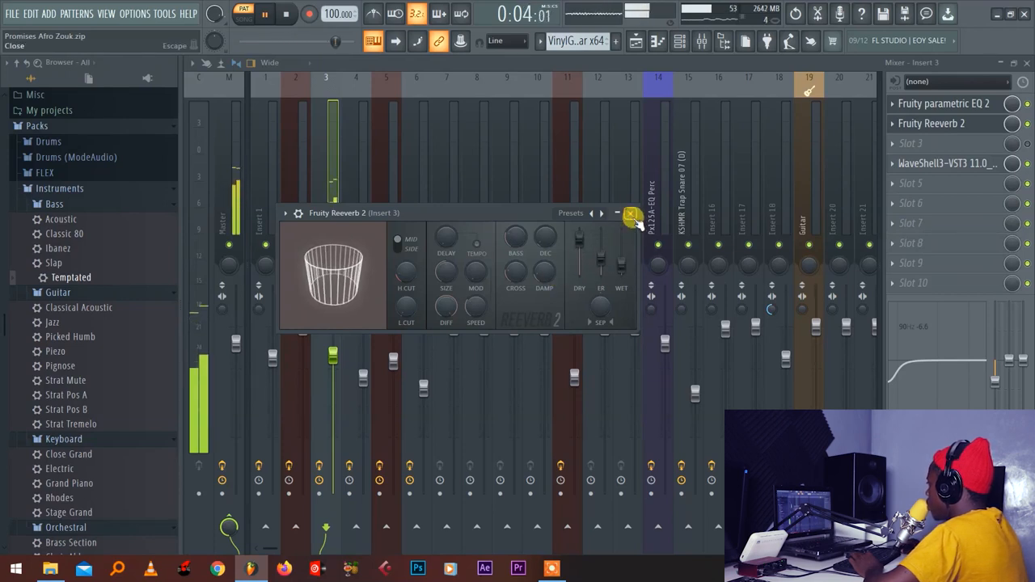
click(632, 217)
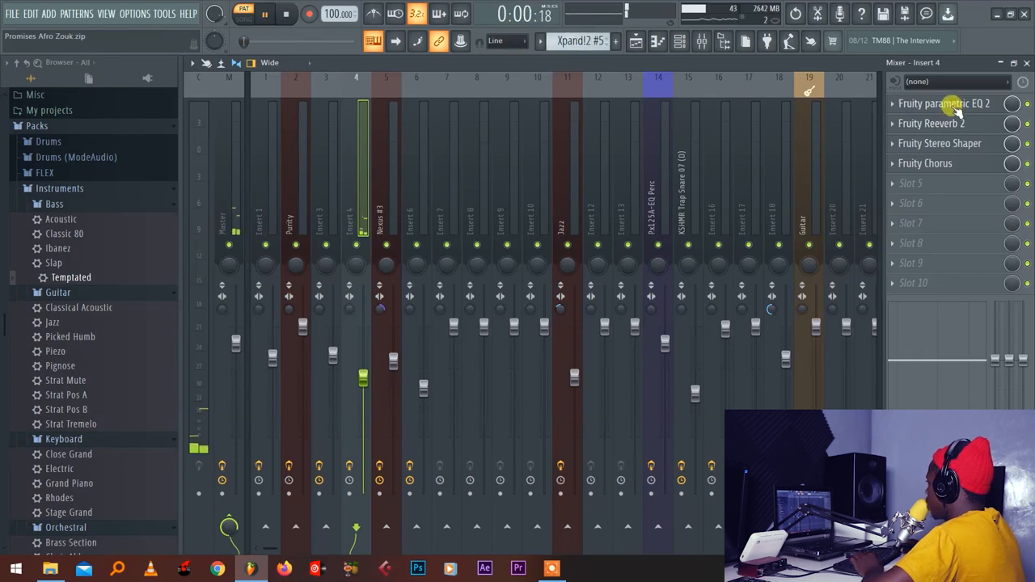
Roll off Insert 4's low frequencies in the EQ and adjust its Fruity Stereo Shaper
click(945, 104)
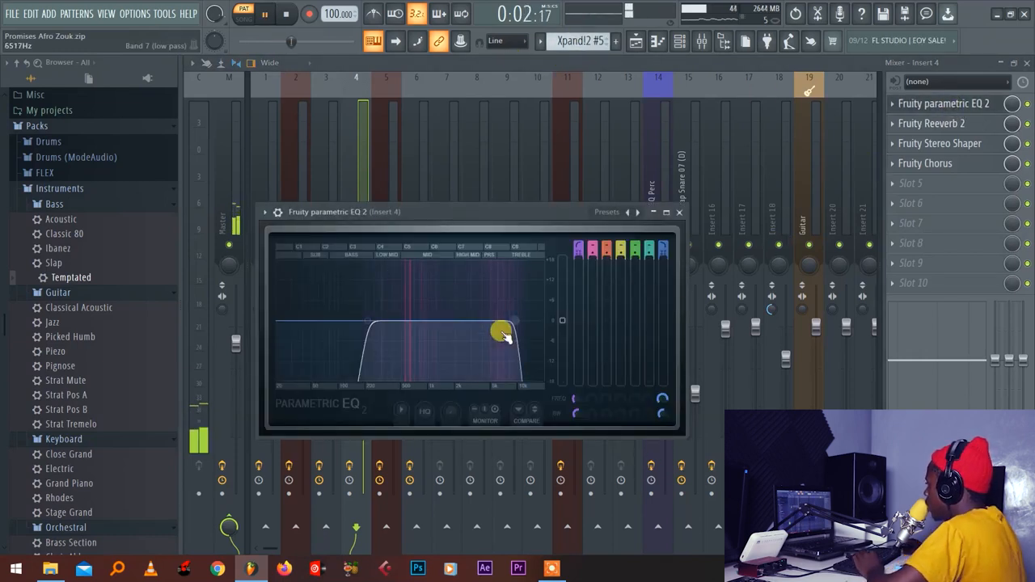
drag(502, 332, 537, 320)
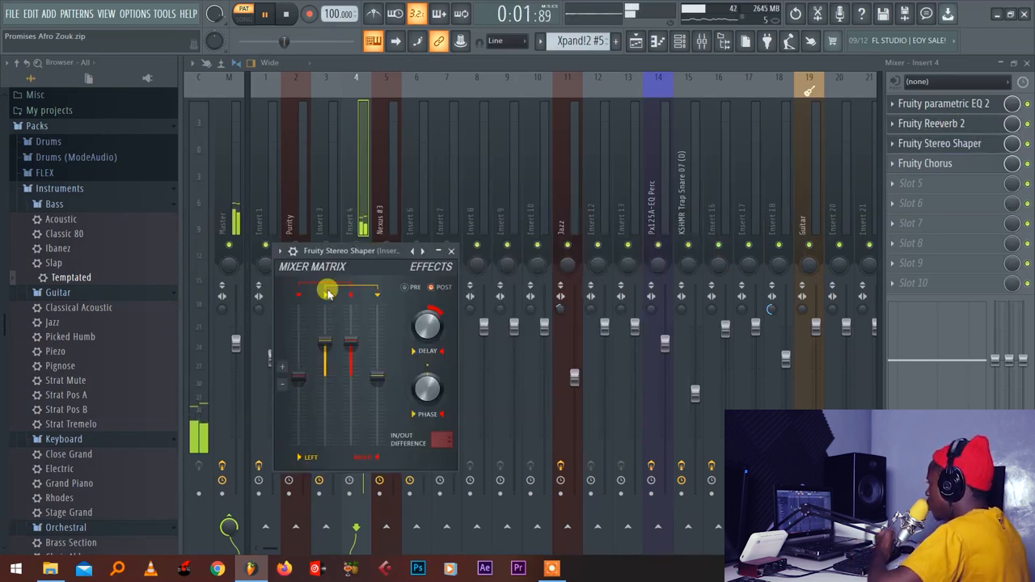
drag(327, 288, 379, 306)
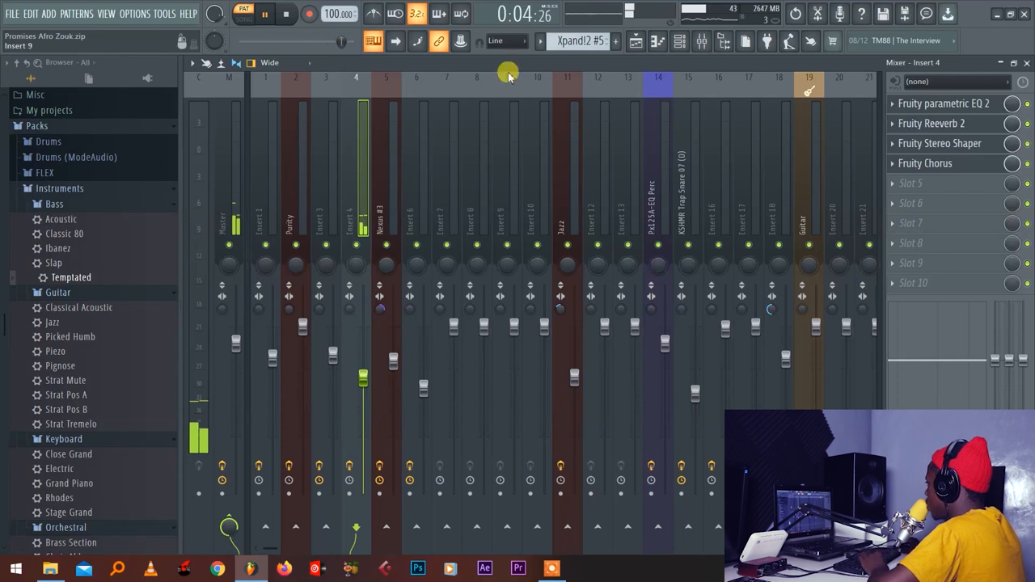
Select the Nexus track and shape its parametric EQ curve with a low-end cut
click(579, 41)
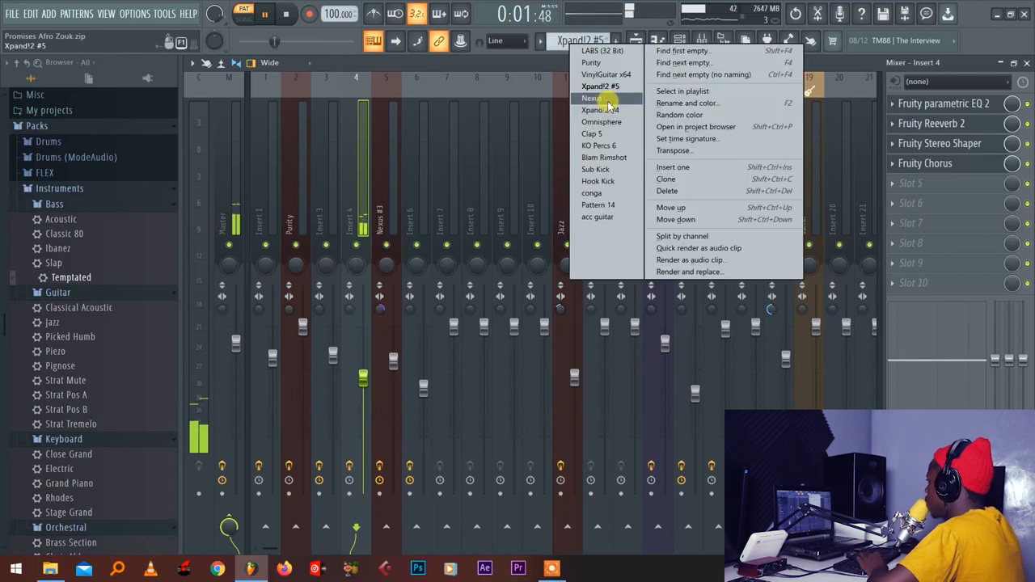
click(592, 99)
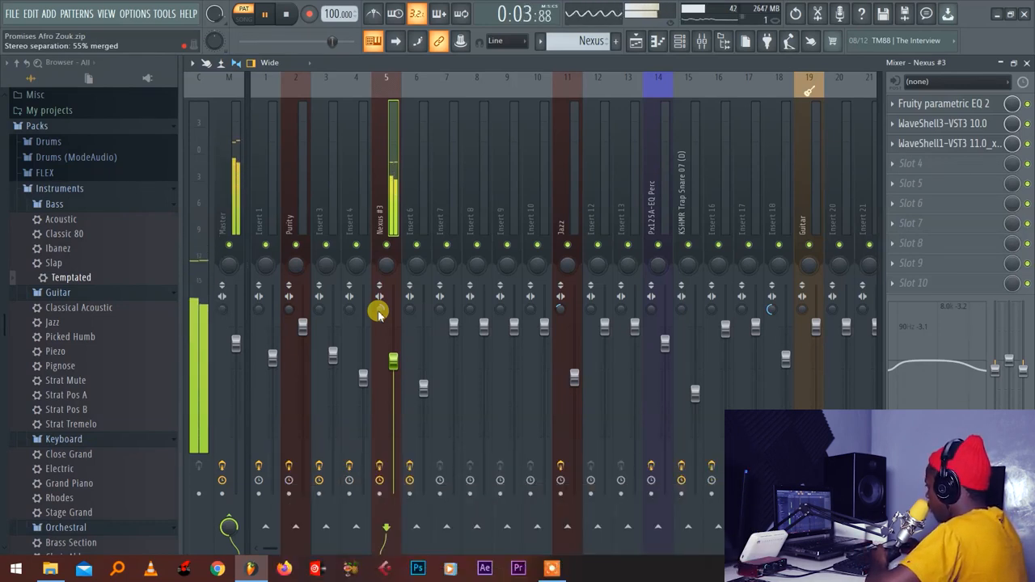
click(941, 104)
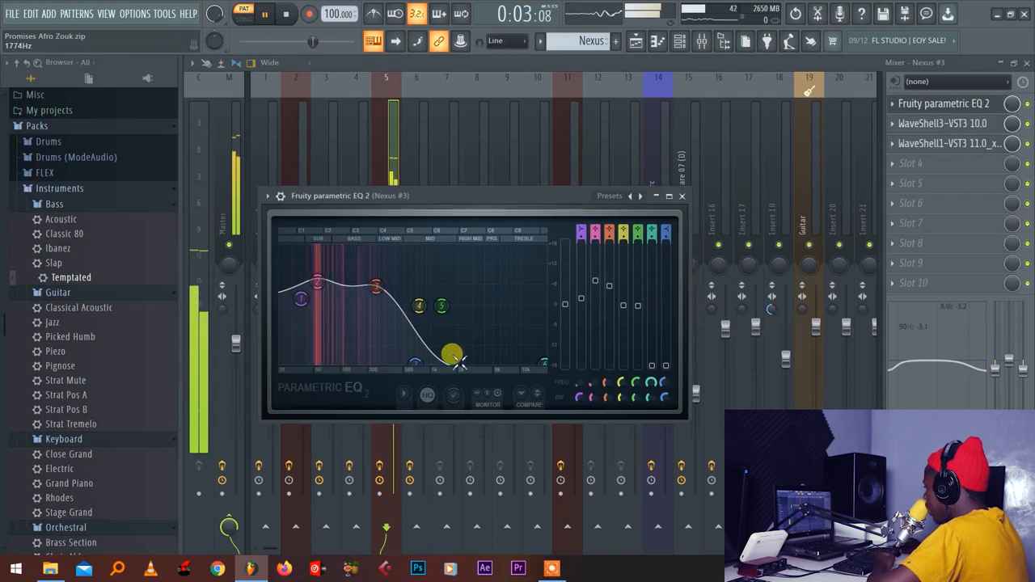
drag(451, 354, 498, 330)
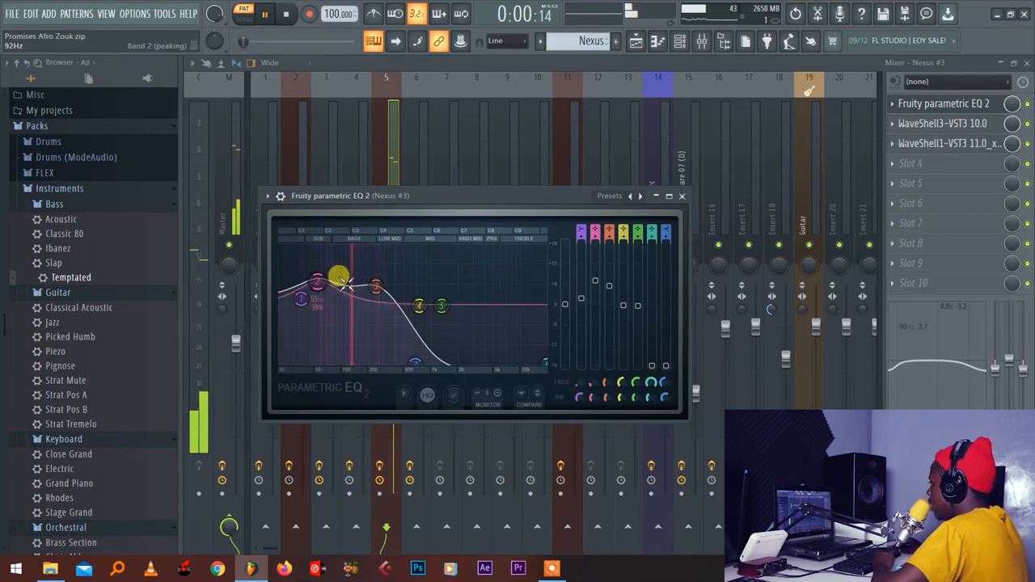
drag(338, 275, 352, 317)
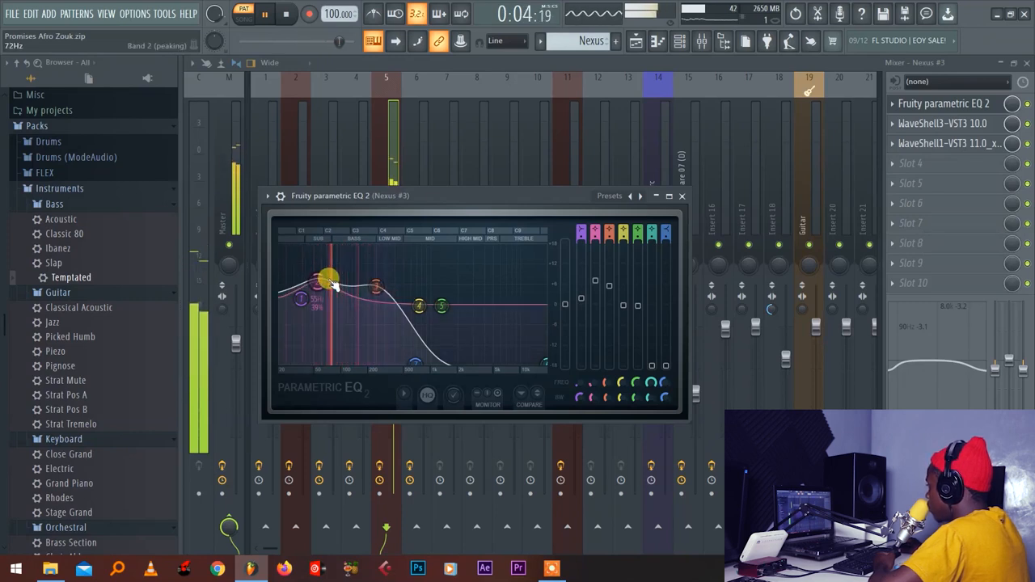
click(942, 123)
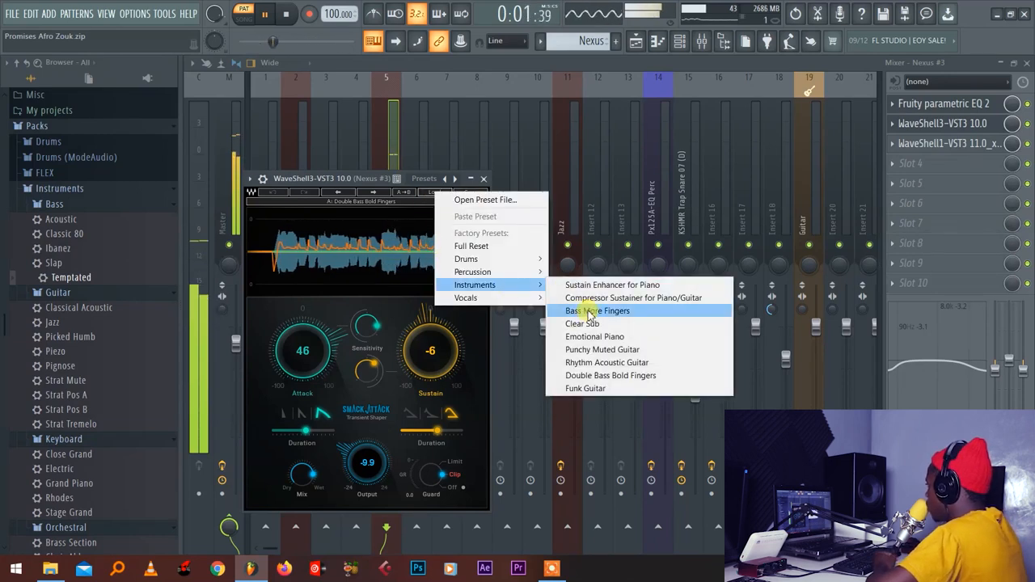
Load a bass Smack Attack preset on Nexus, reduce its sustain and tweak the attack
click(598, 311)
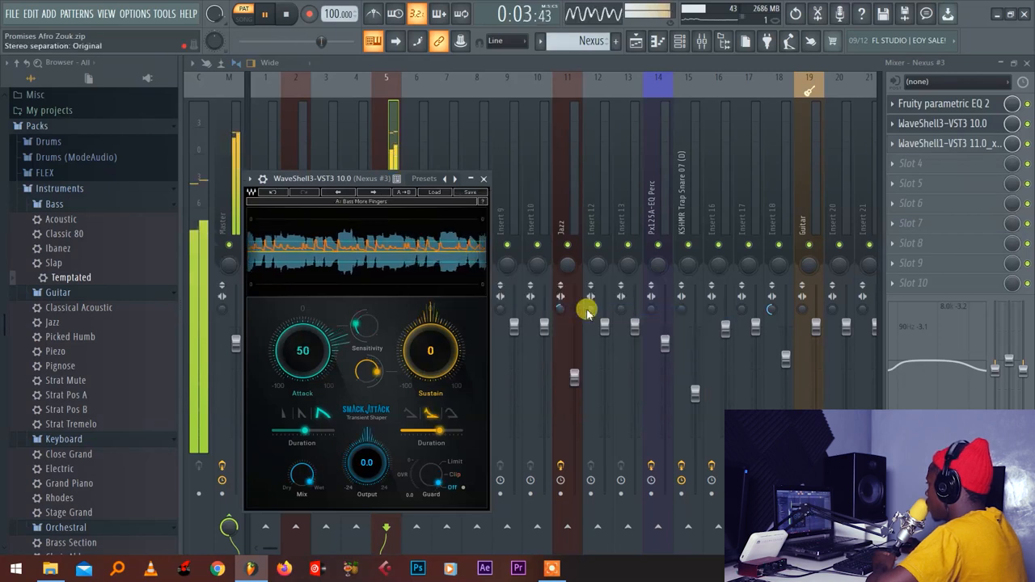
drag(431, 349, 430, 364)
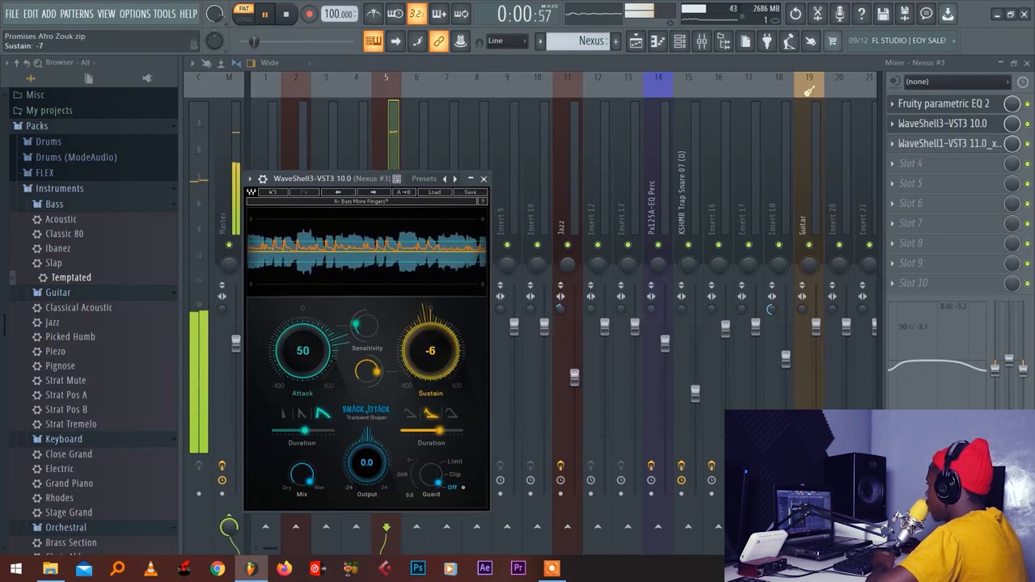
drag(431, 350, 430, 332)
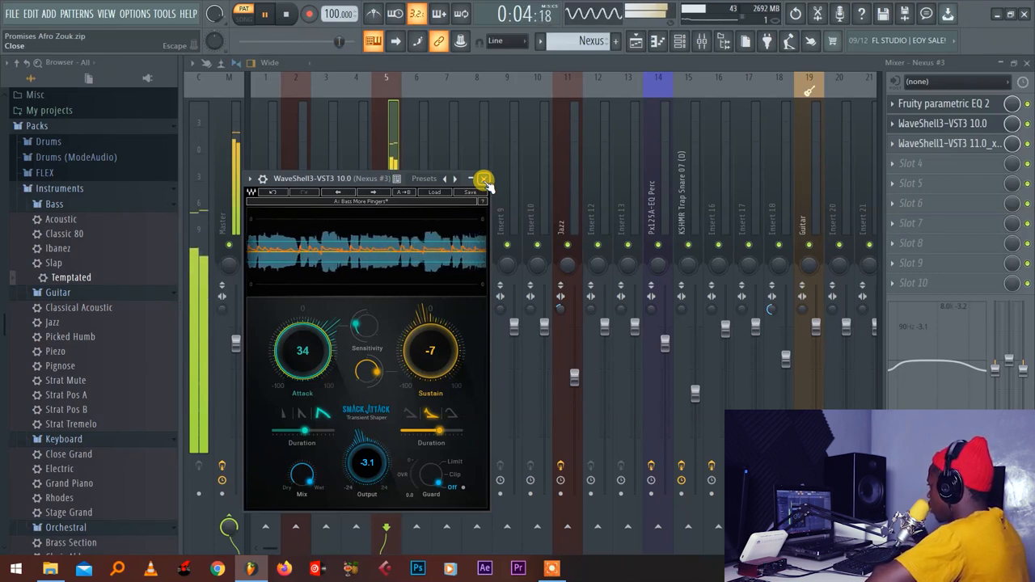
click(482, 178)
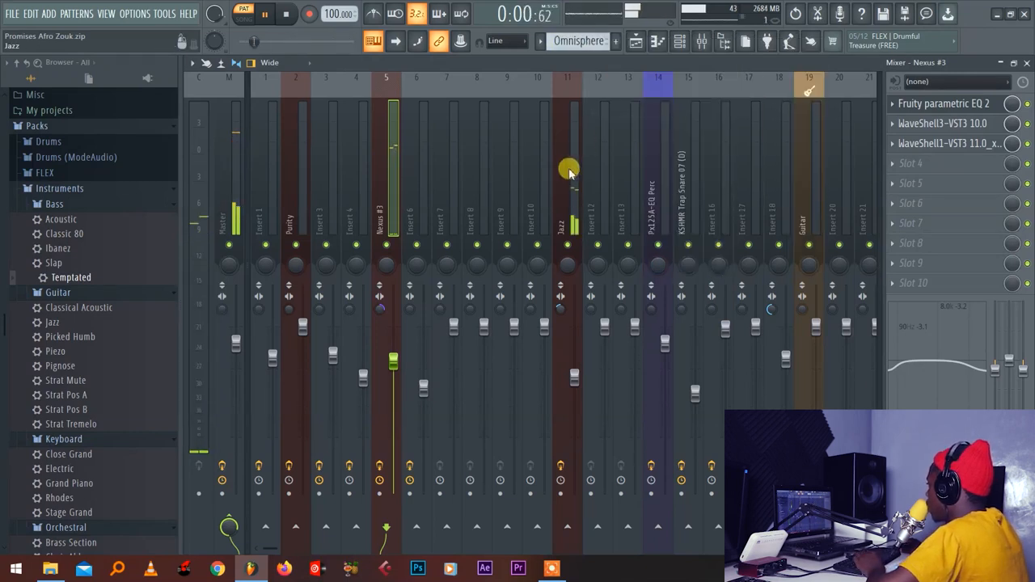
Retune the Jazz track's Hardcore Equalizer Middle and Treble knobs
click(566, 162)
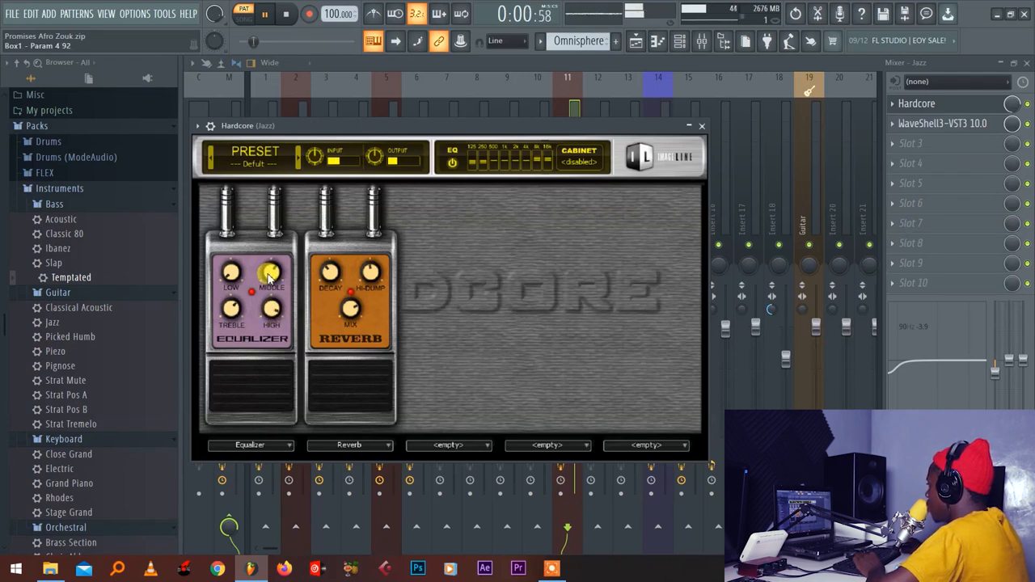
drag(233, 275, 233, 294)
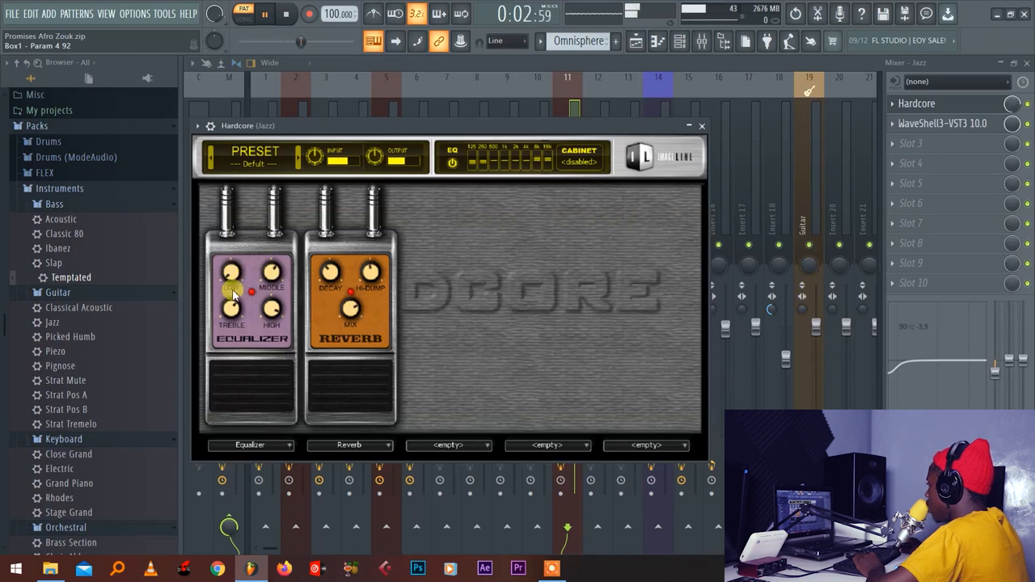
drag(229, 288, 230, 279)
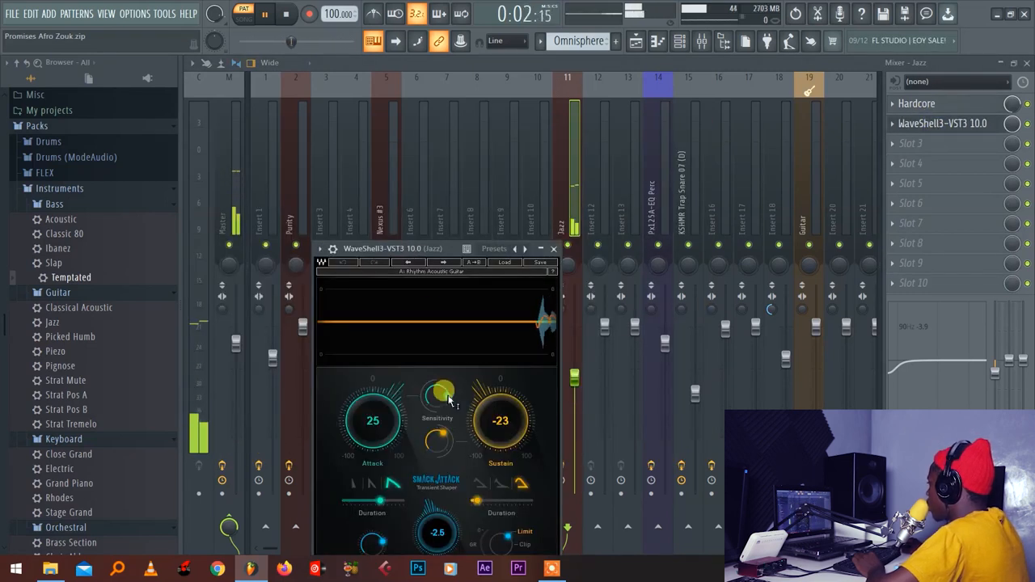
Load Smack Attack's Instruments > Rhythm Acoustic Guitar preset on the Jazz track
click(500, 188)
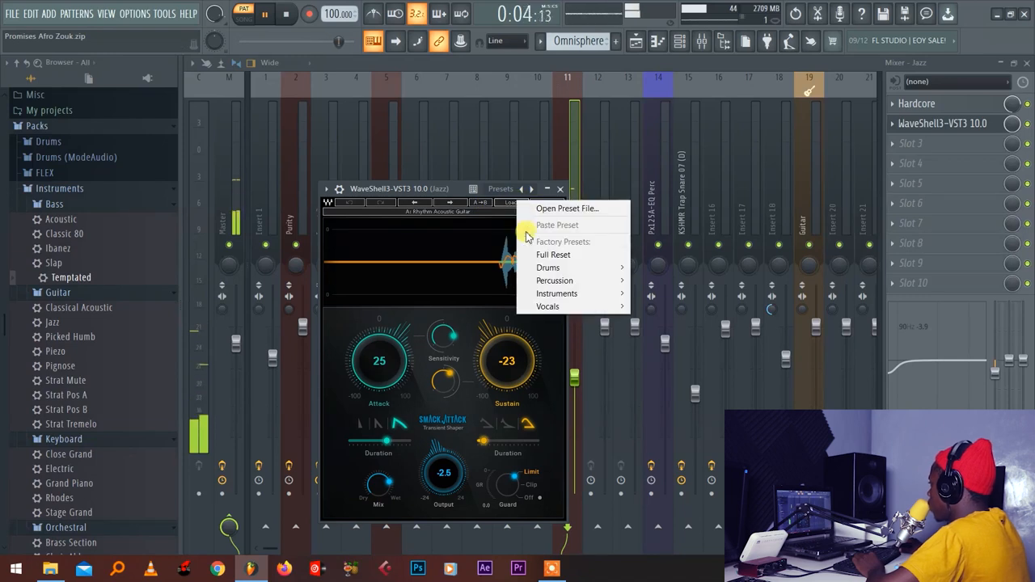
mouse_move(557, 293)
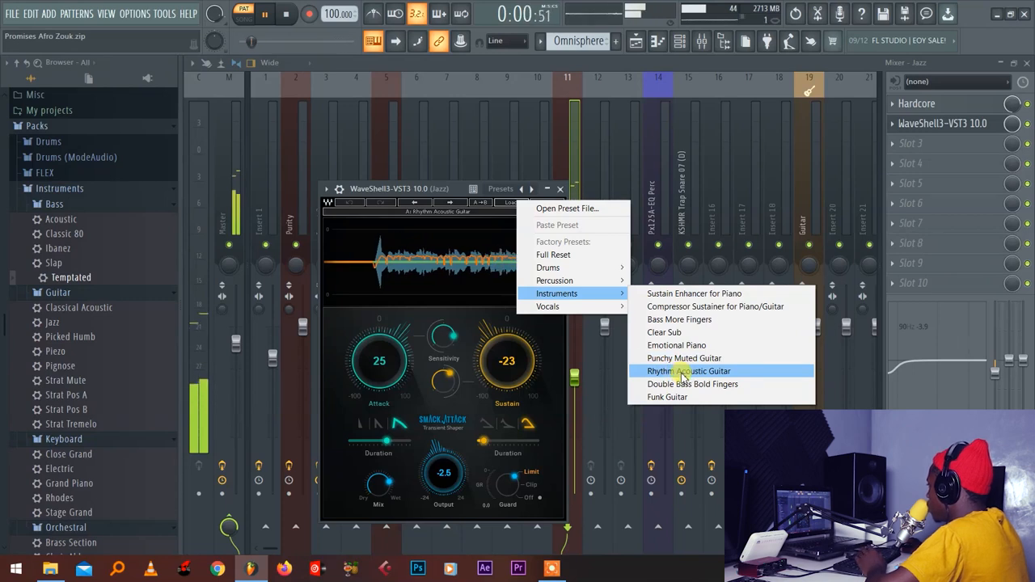
click(689, 371)
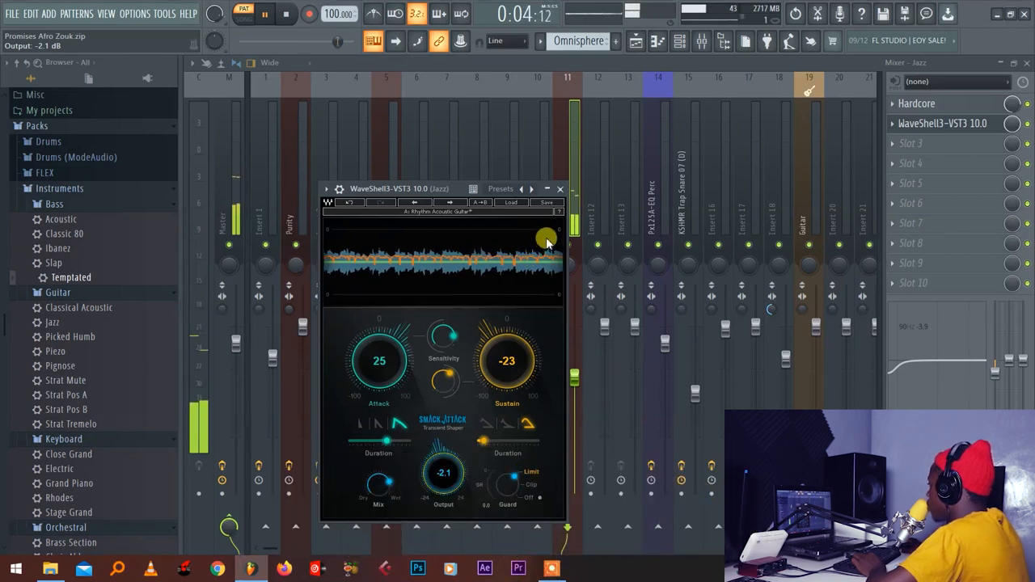
click(560, 188)
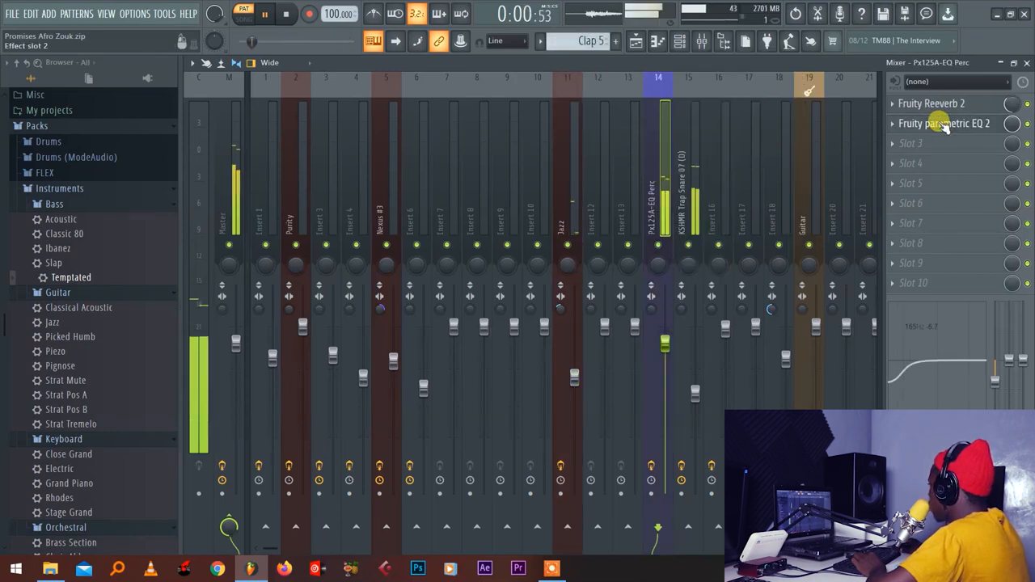
Roll off the percussion track's low frequencies in Fruity parametric EQ 2, adjusting the cut point and slope
click(943, 123)
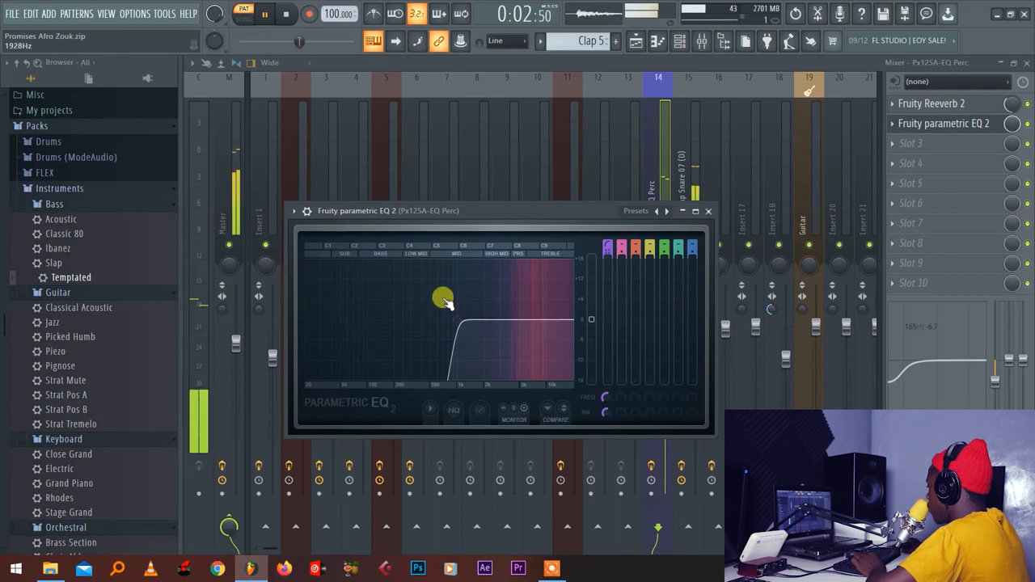
drag(443, 298, 392, 305)
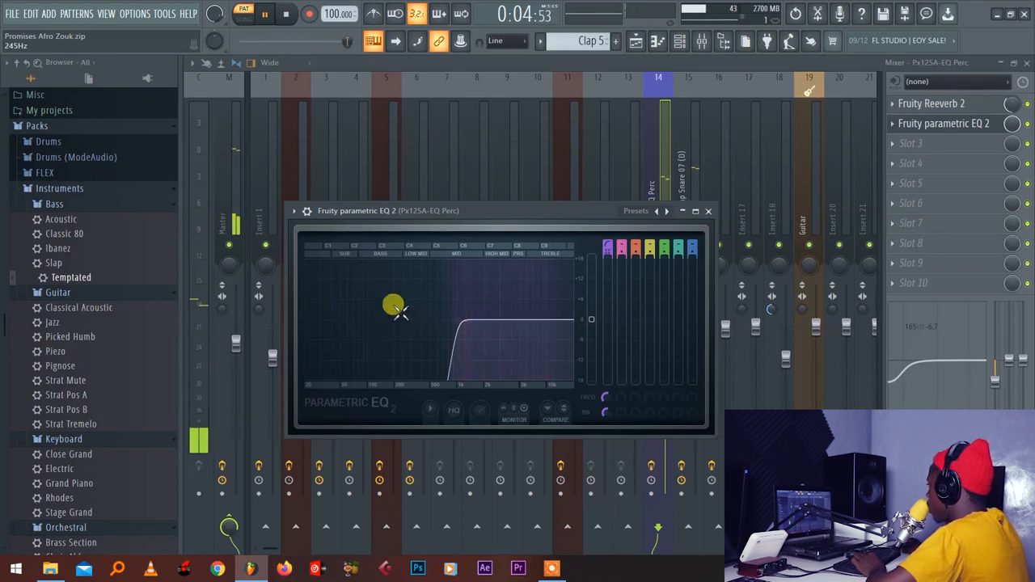
drag(391, 306, 392, 338)
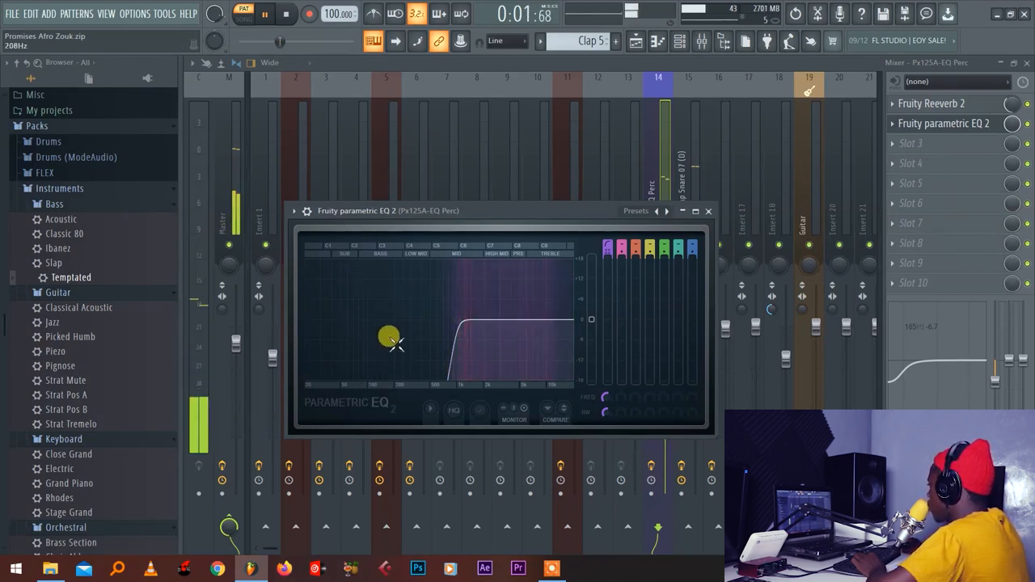
drag(388, 334, 437, 267)
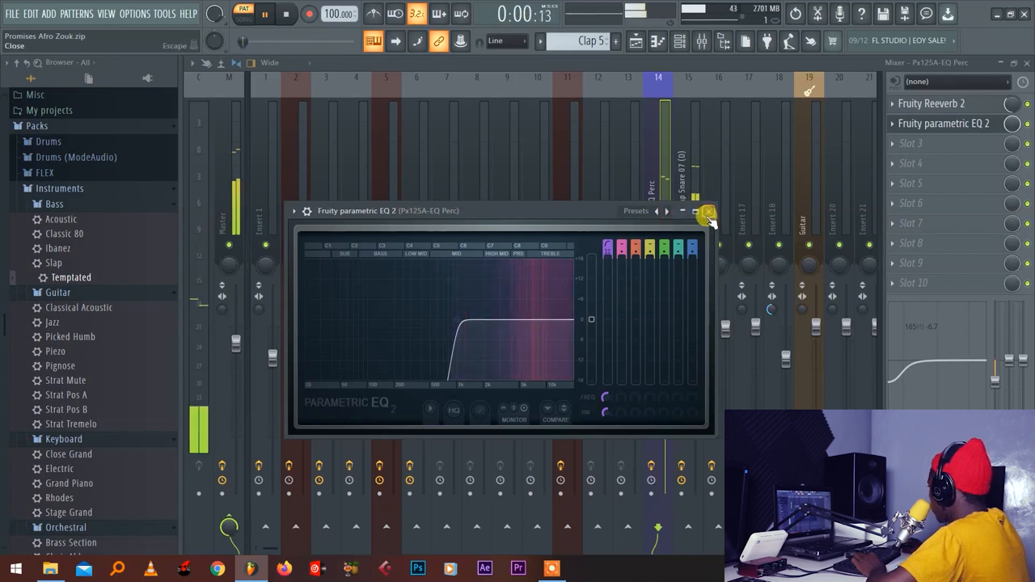
click(708, 211)
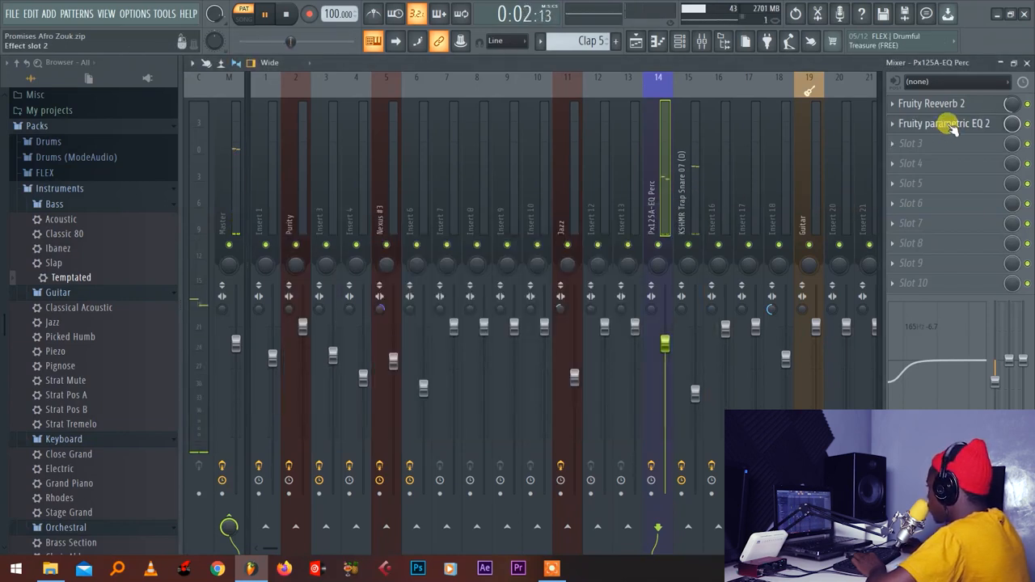
Set the Fruity Reeverb 2 wet level on the percussion insert
click(932, 103)
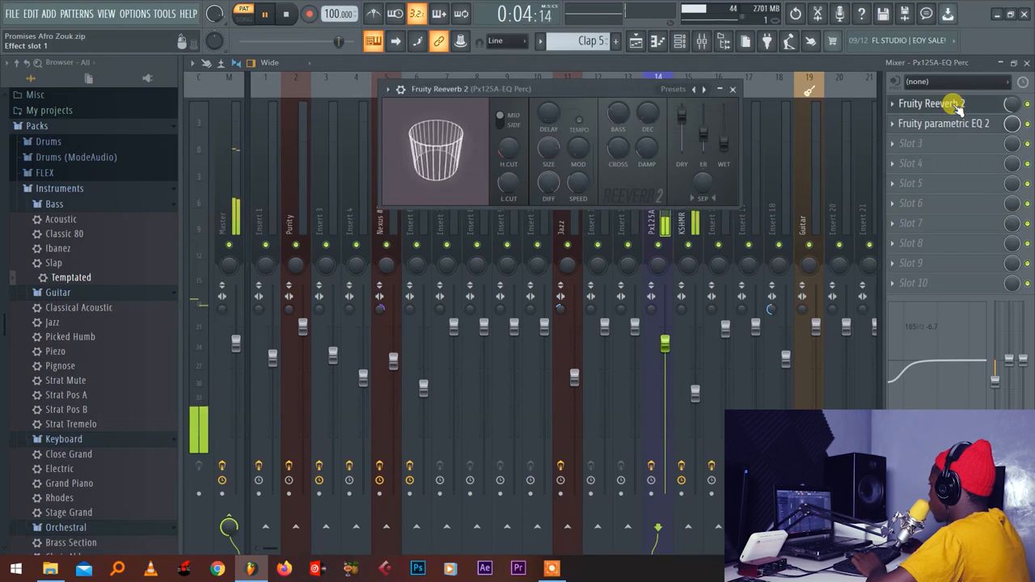
drag(725, 149, 725, 145)
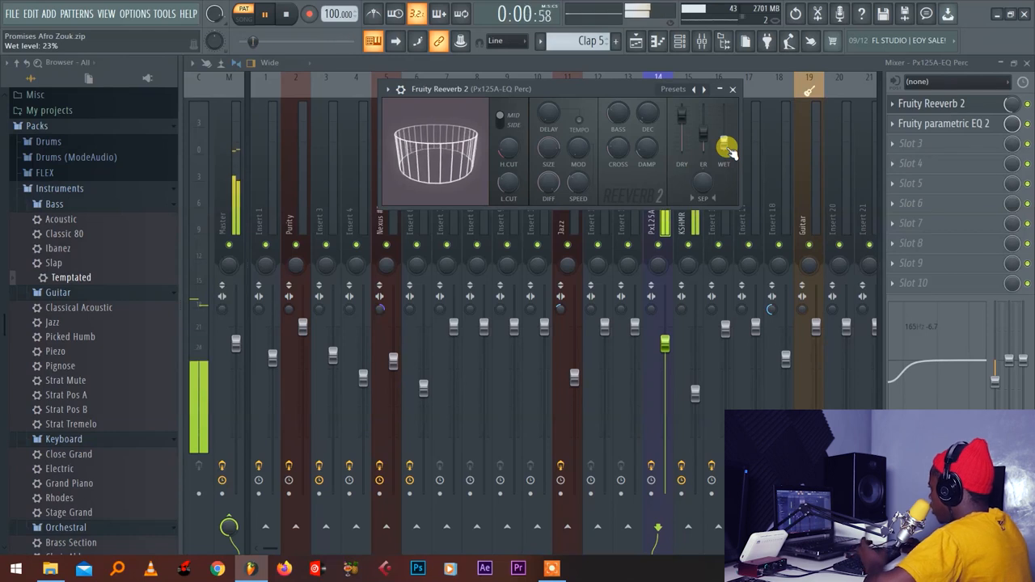
drag(724, 145, 715, 117)
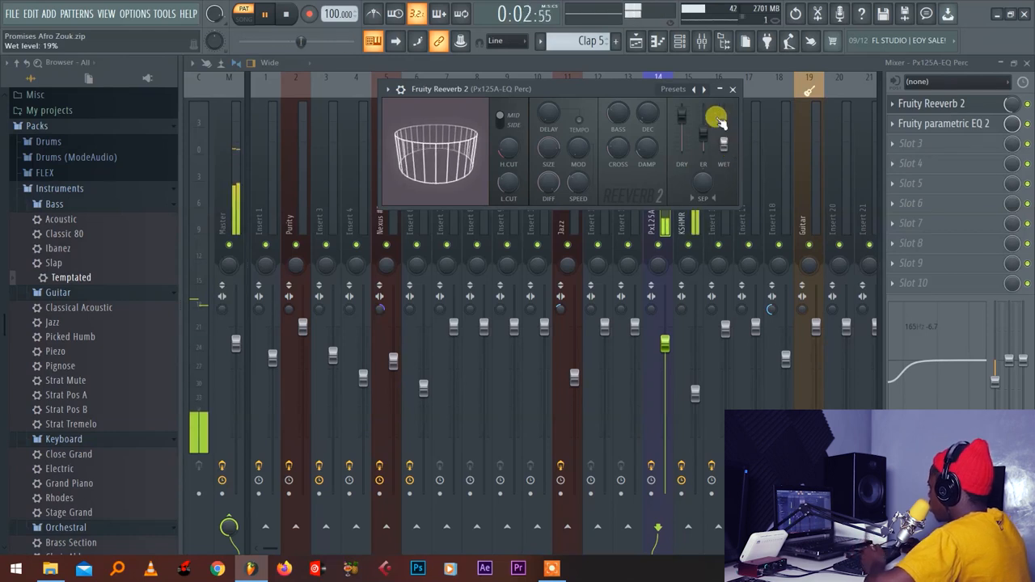
click(944, 123)
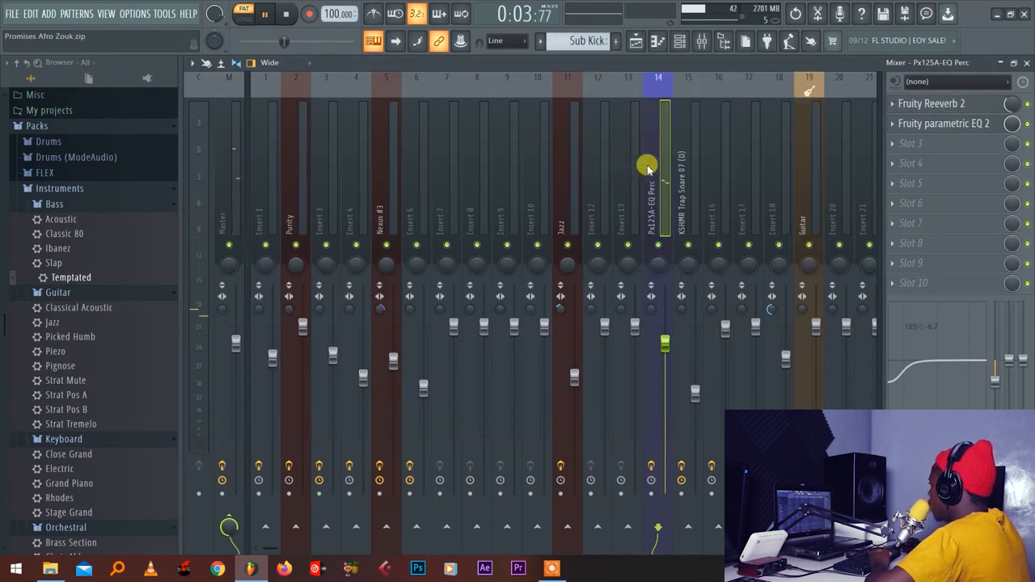
Select insert 16 in the mixer and put away its Smack Attack window
scroll(right, 3)
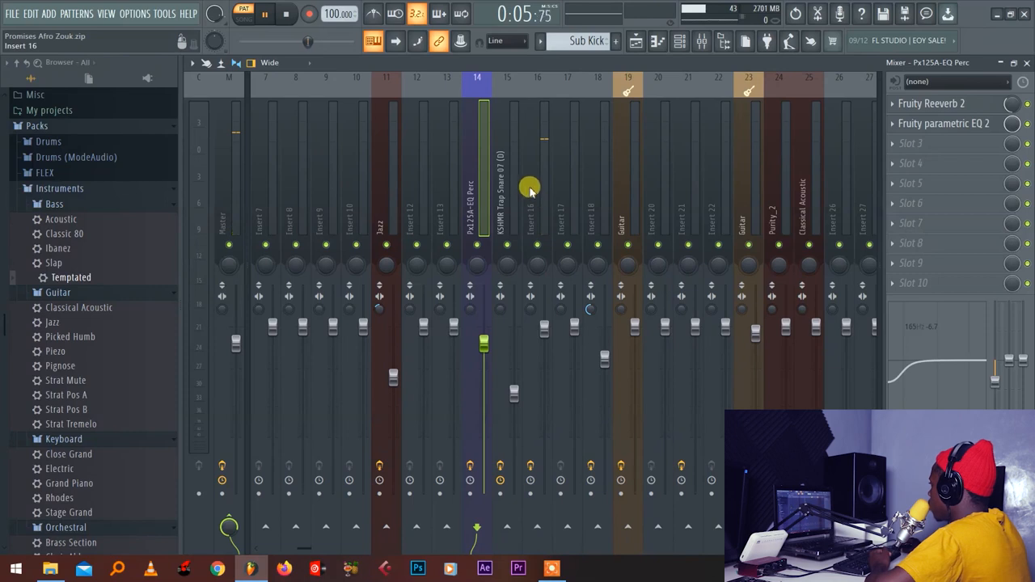
click(955, 143)
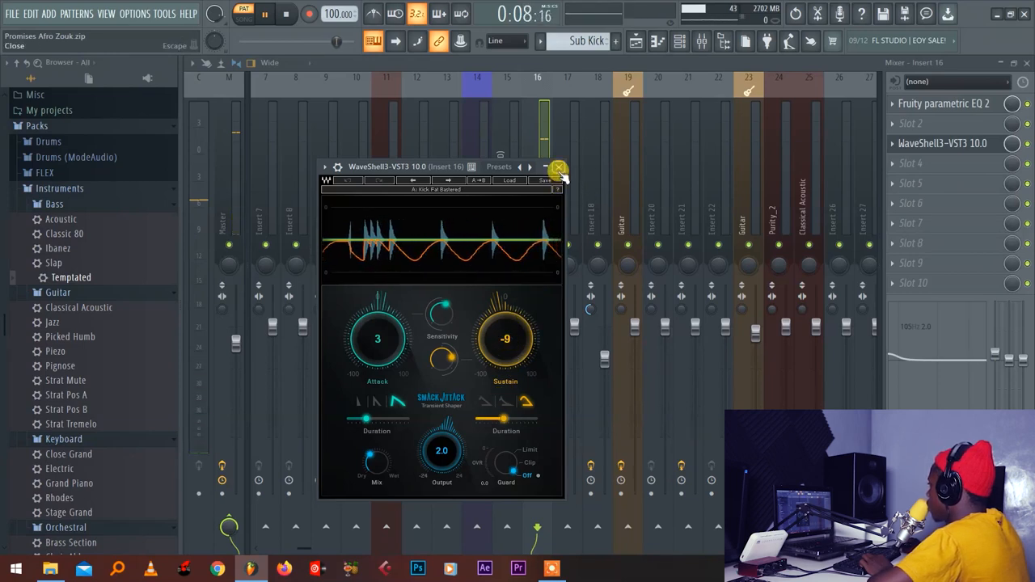
click(560, 167)
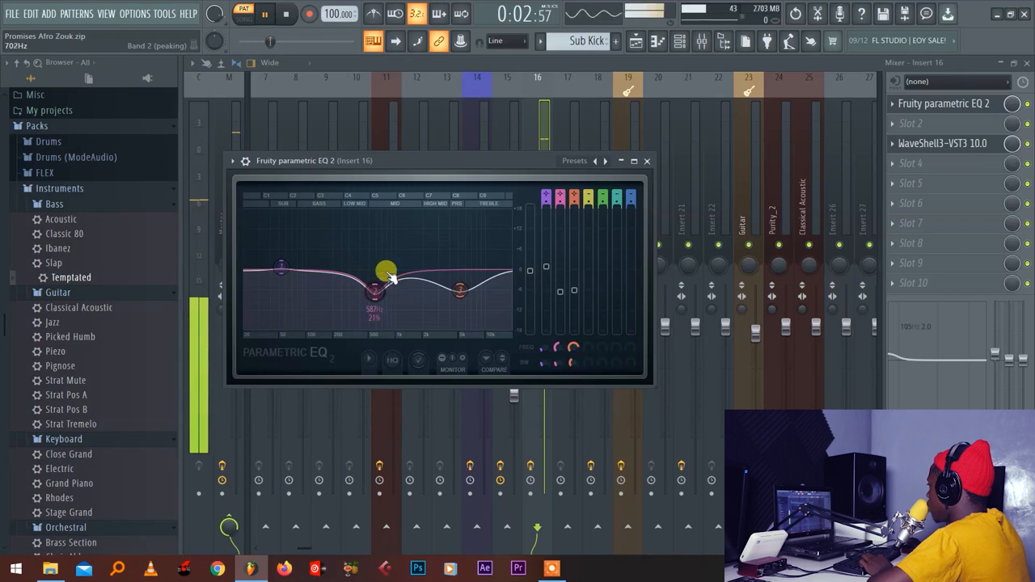
Move insert 16's second EQ band and boost the lowest band into a clear peak
drag(385, 271, 461, 293)
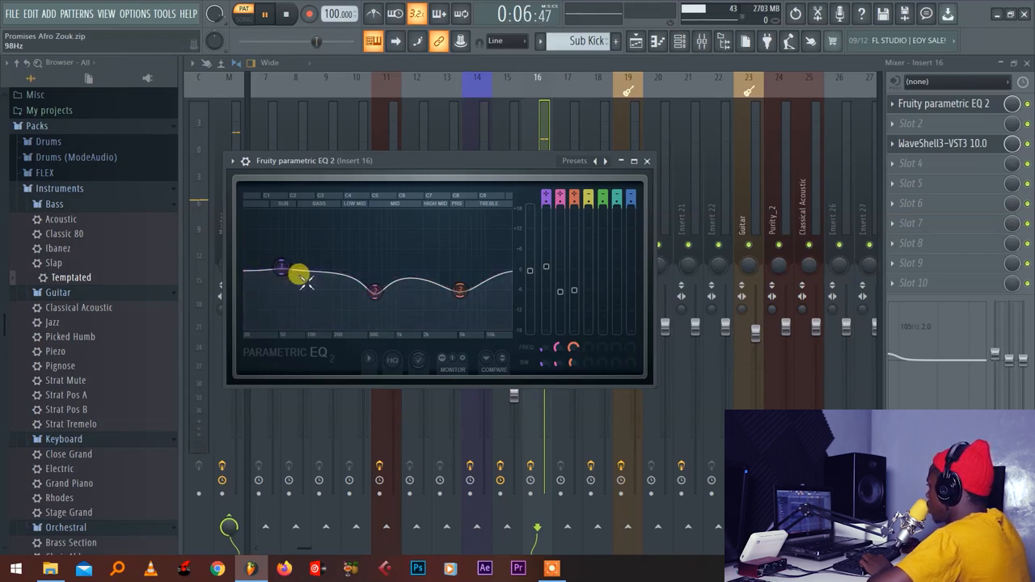
drag(300, 275, 288, 257)
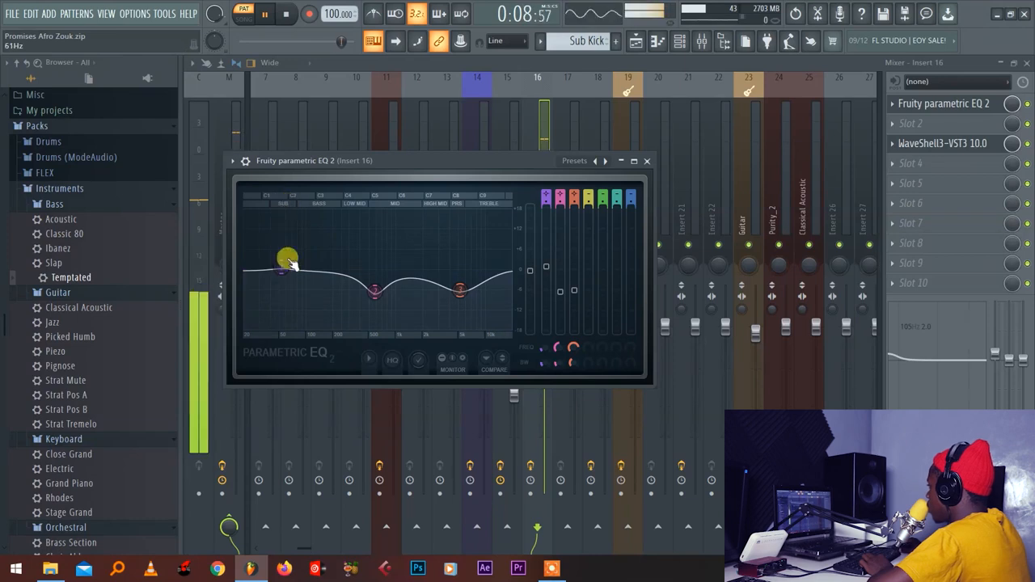
drag(288, 257, 283, 225)
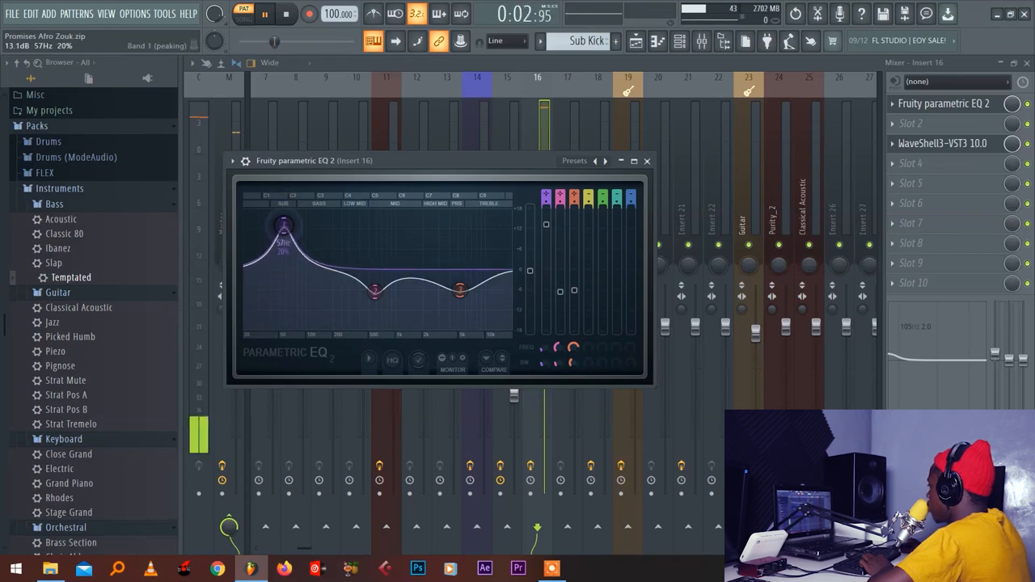
drag(283, 224, 283, 266)
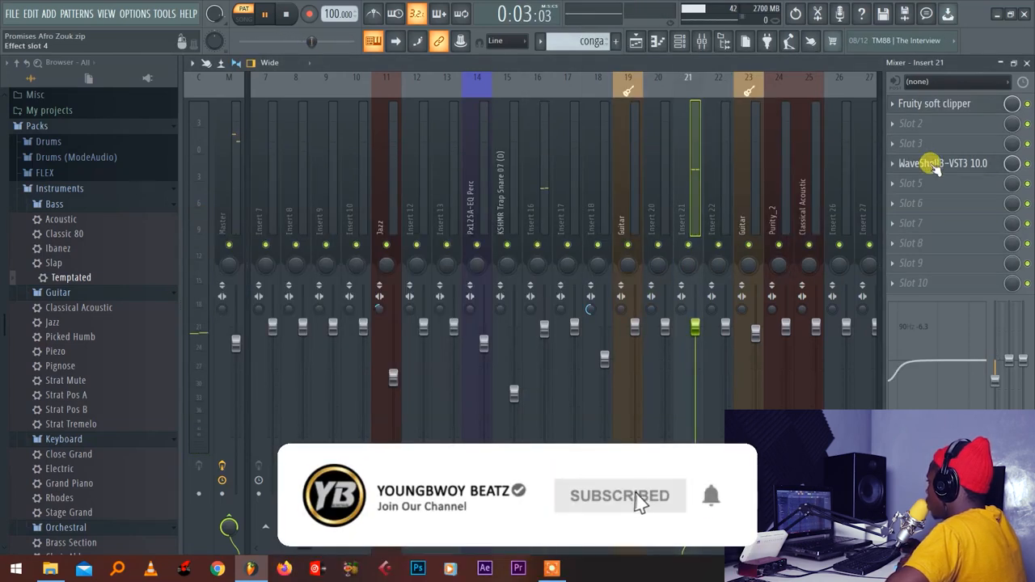
Change the Smack Attack attack amount on insert 21
click(942, 163)
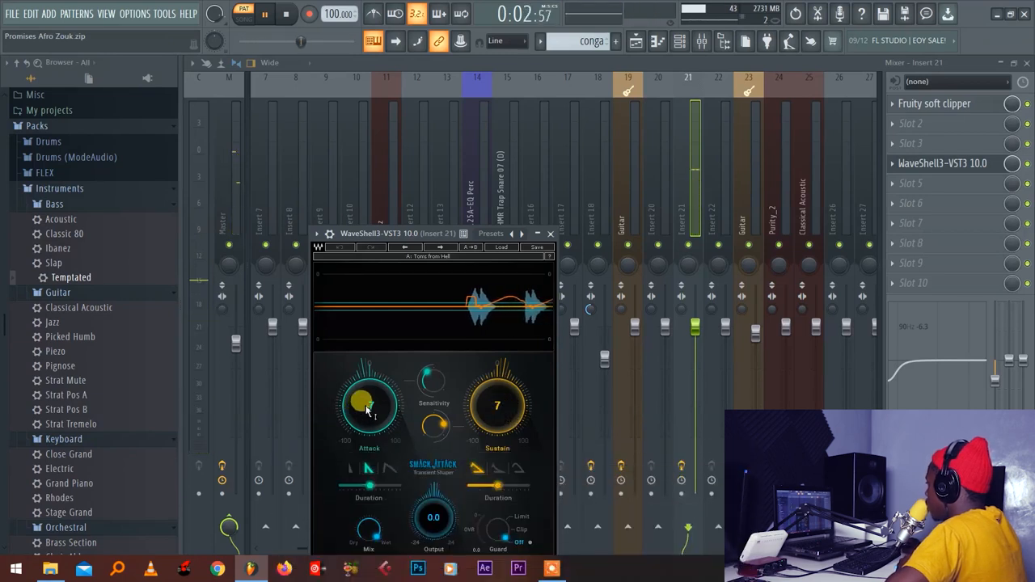
drag(369, 401, 375, 424)
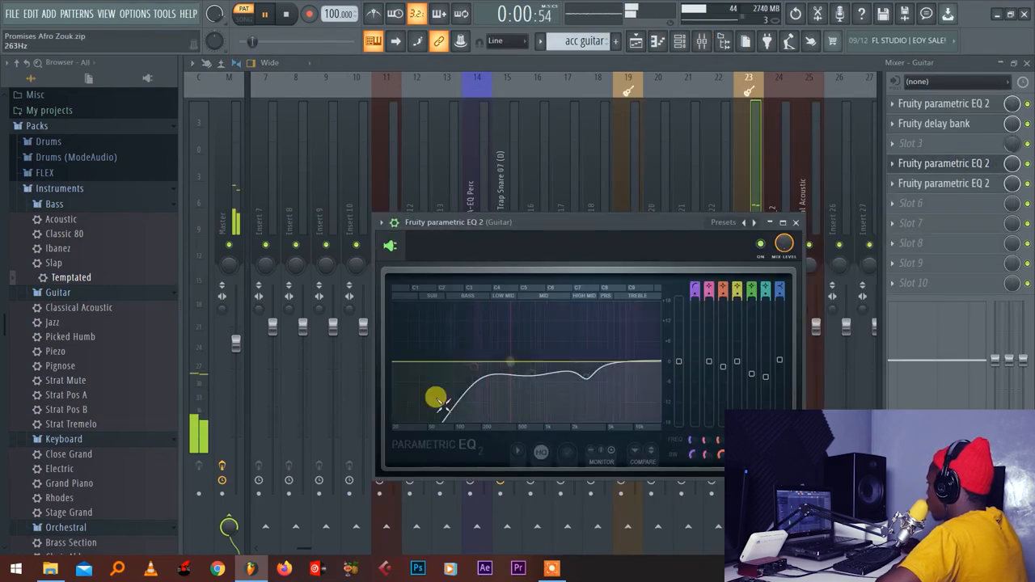
Adjust the guitar EQ's low cut and raise a mid band
drag(435, 398, 508, 324)
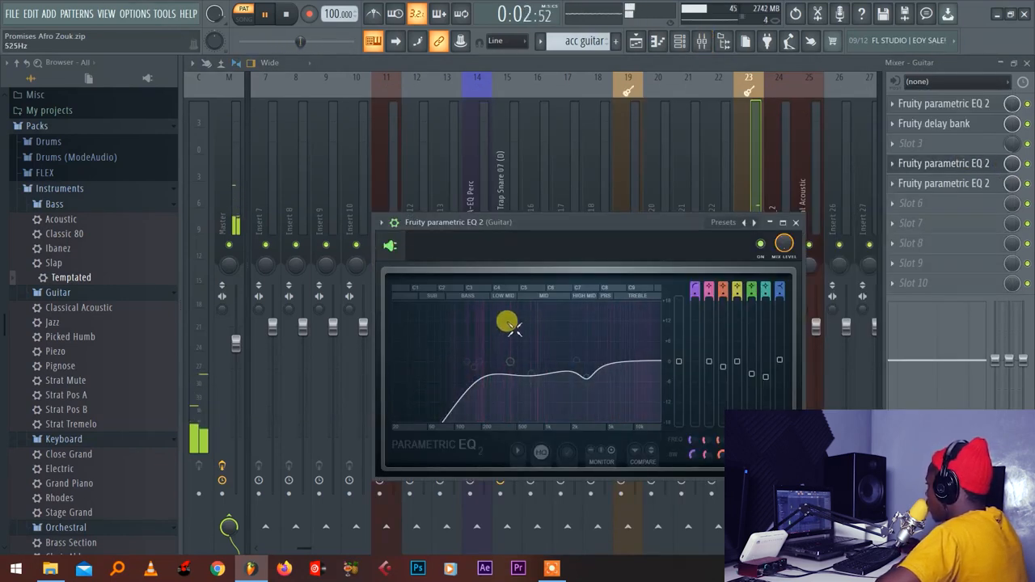
drag(505, 322, 638, 332)
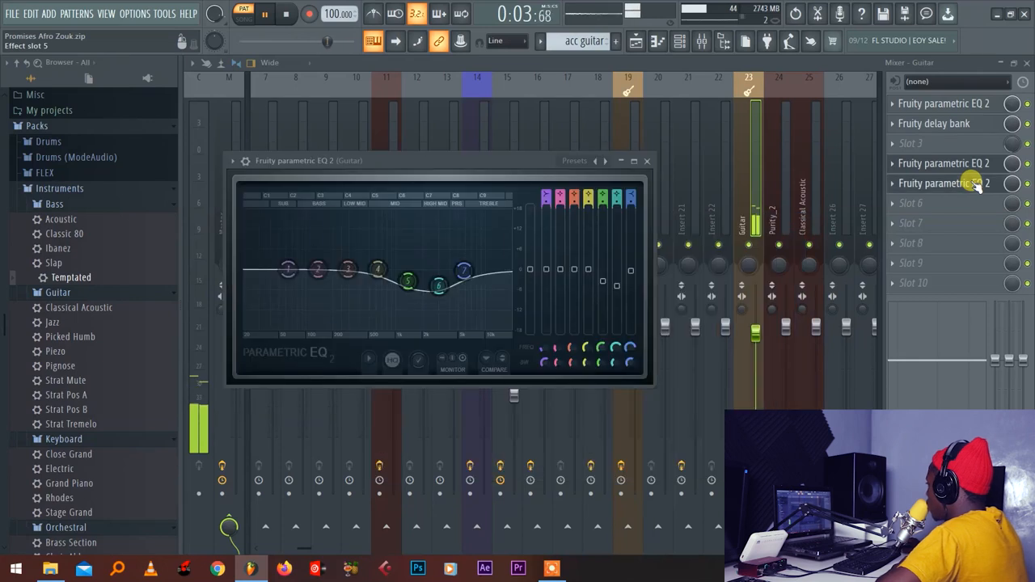
drag(439, 284, 427, 289)
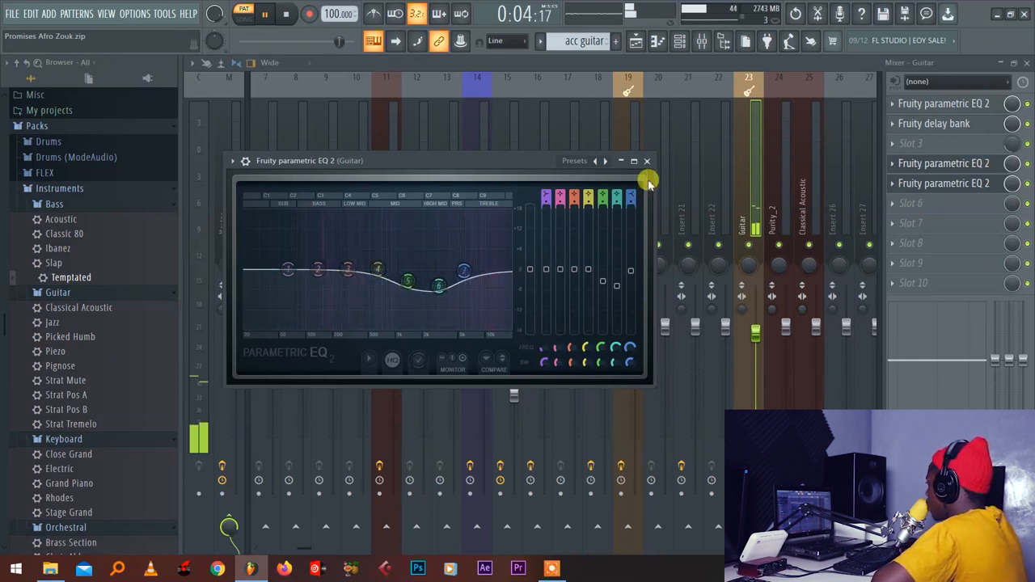
click(647, 160)
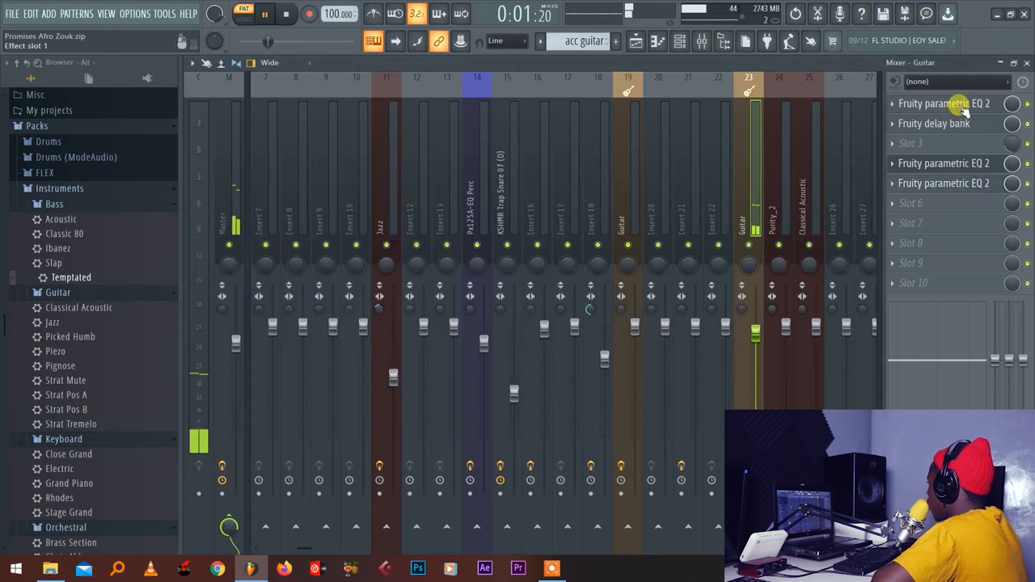
Tweak the low-mid and mid bands on the guitar's first EQ and review its Fruity delay bank
click(944, 104)
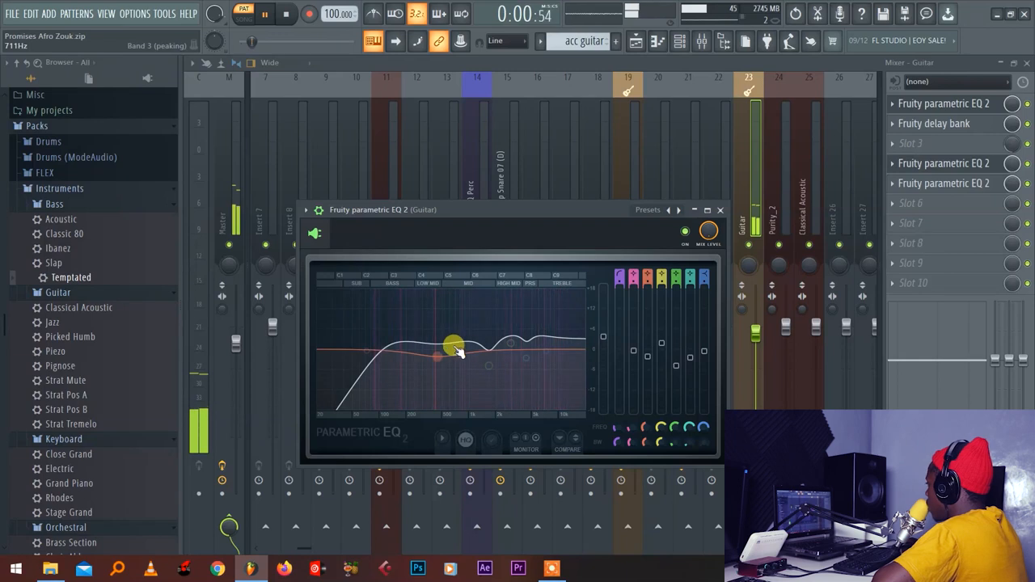
drag(453, 343, 489, 359)
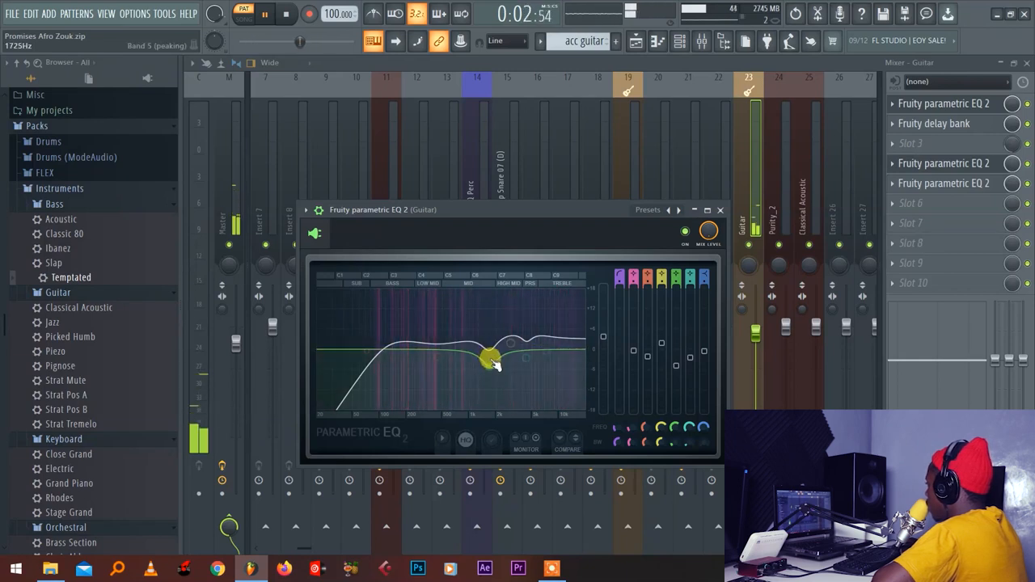
drag(492, 360, 518, 349)
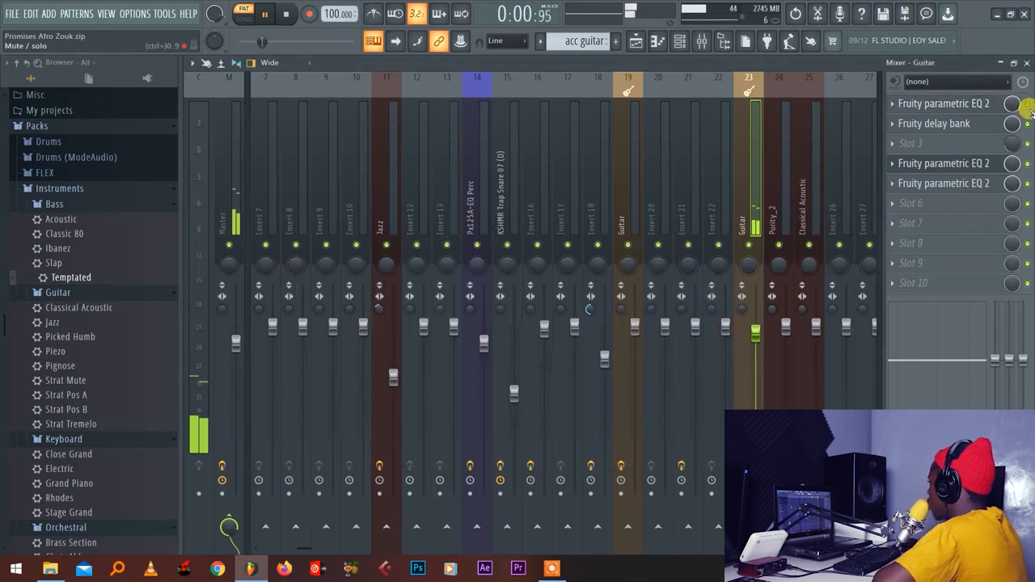
click(936, 123)
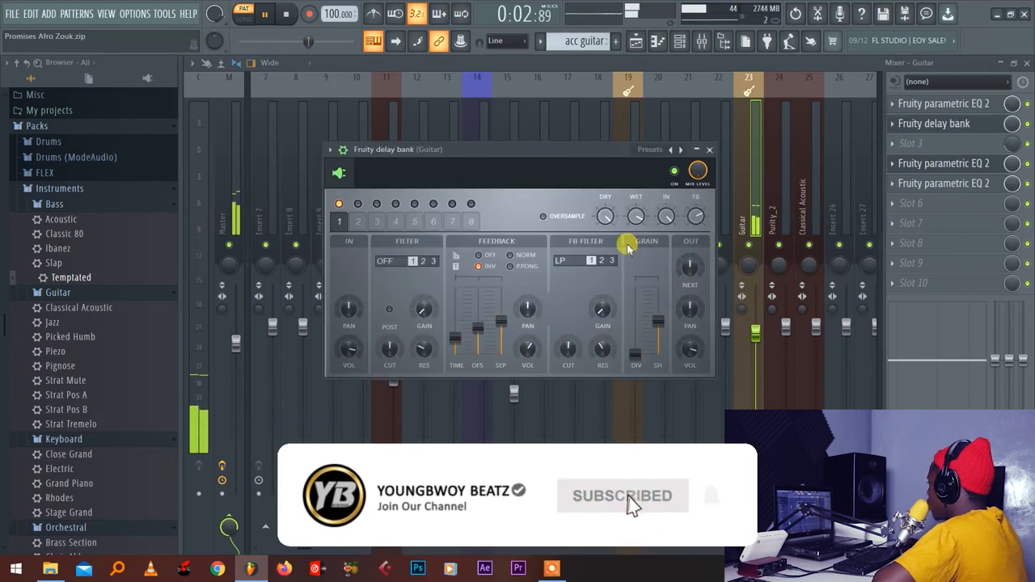
click(512, 265)
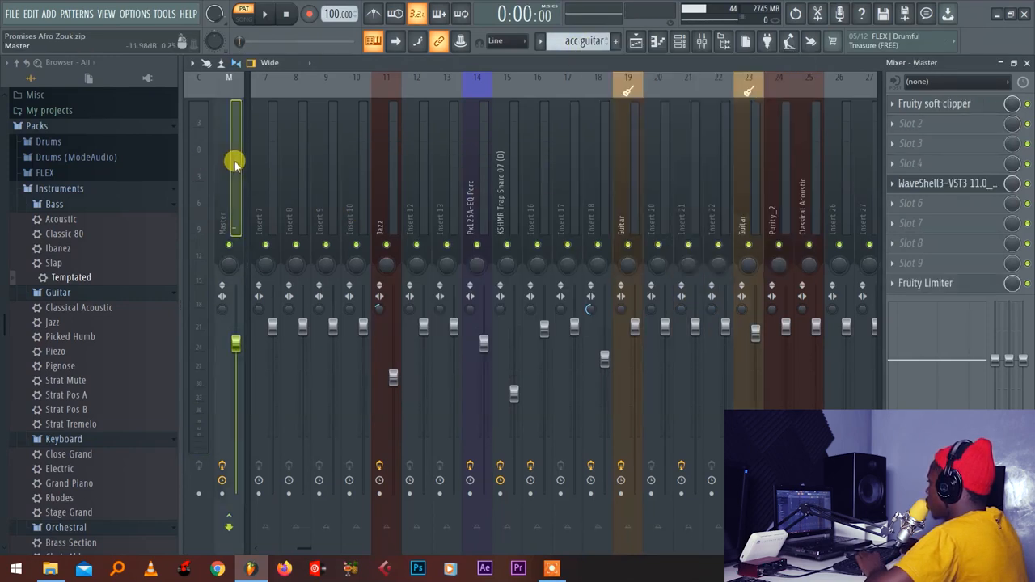
On Master, set the Fruity soft clipper threshold and raise the Fruity Limiter gain
click(935, 104)
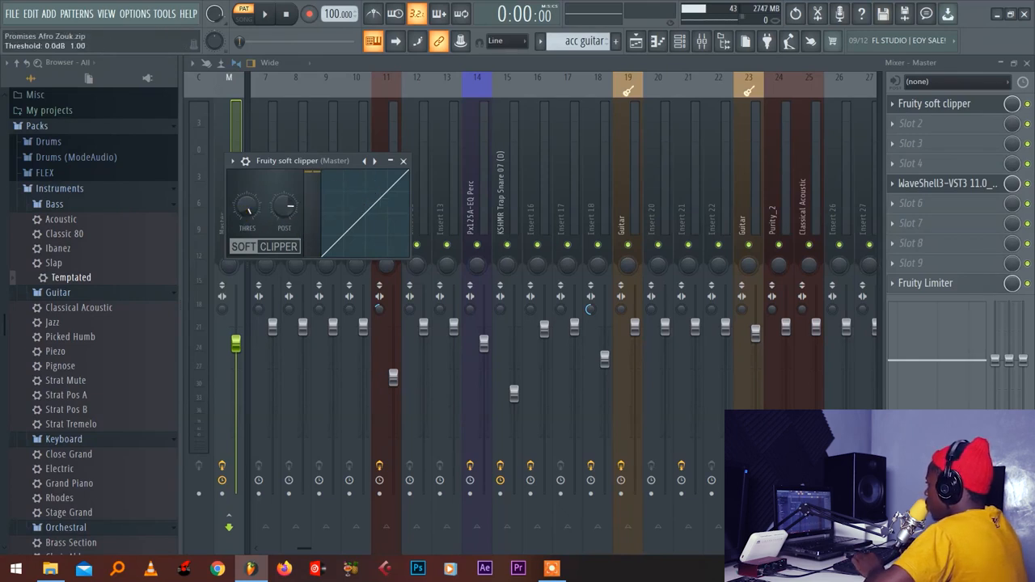
drag(285, 209, 285, 212)
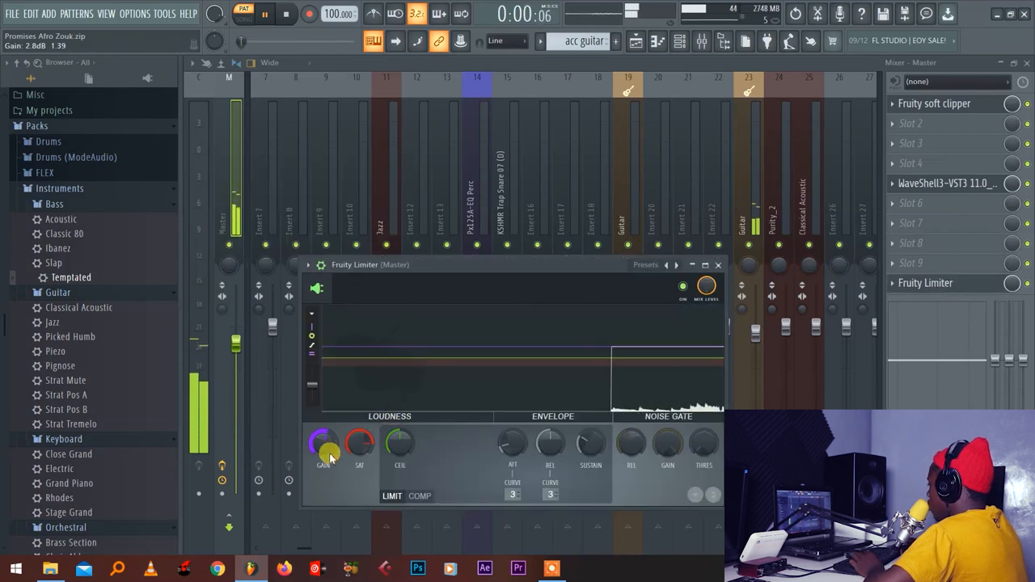
drag(324, 445, 324, 440)
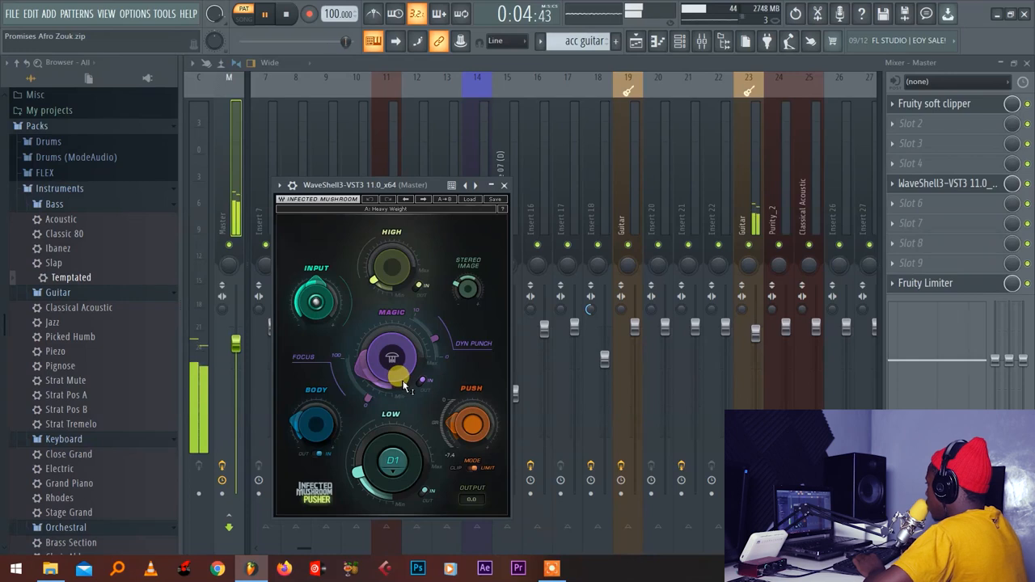
Turn up the Pusher's Magic knob on the master and fine-tune it
drag(402, 380, 404, 330)
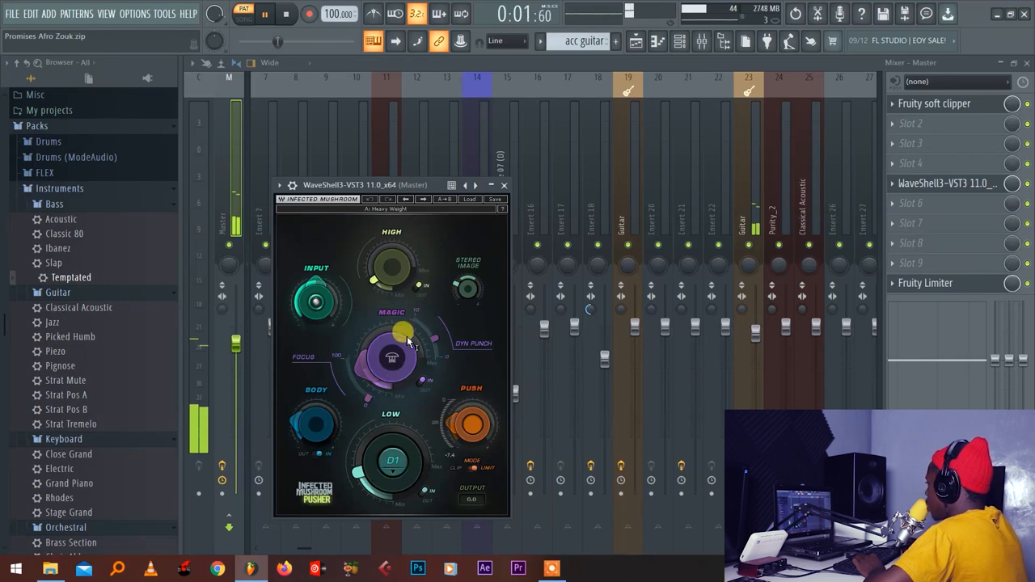
drag(401, 278, 403, 283)
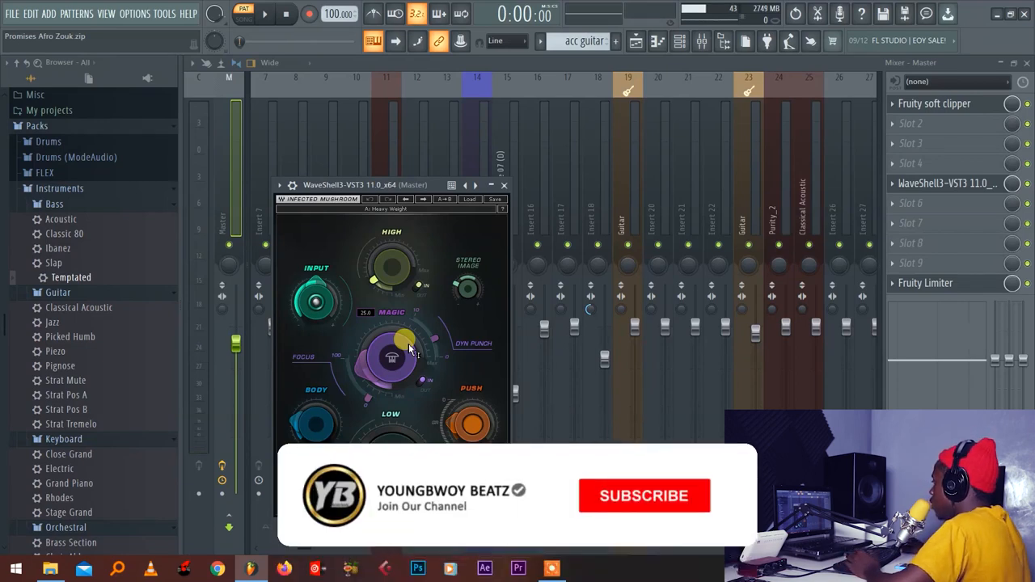
click(644, 495)
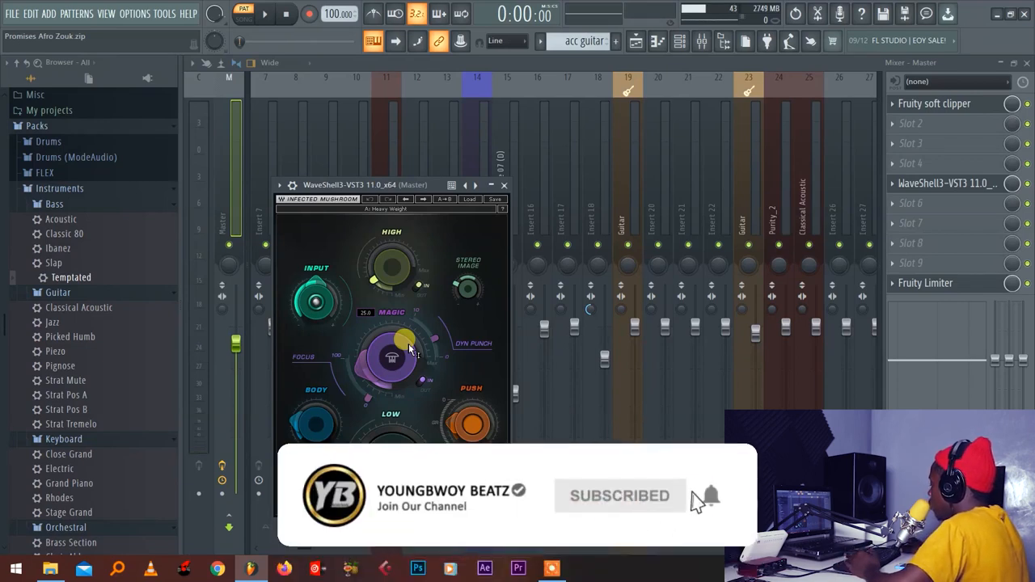